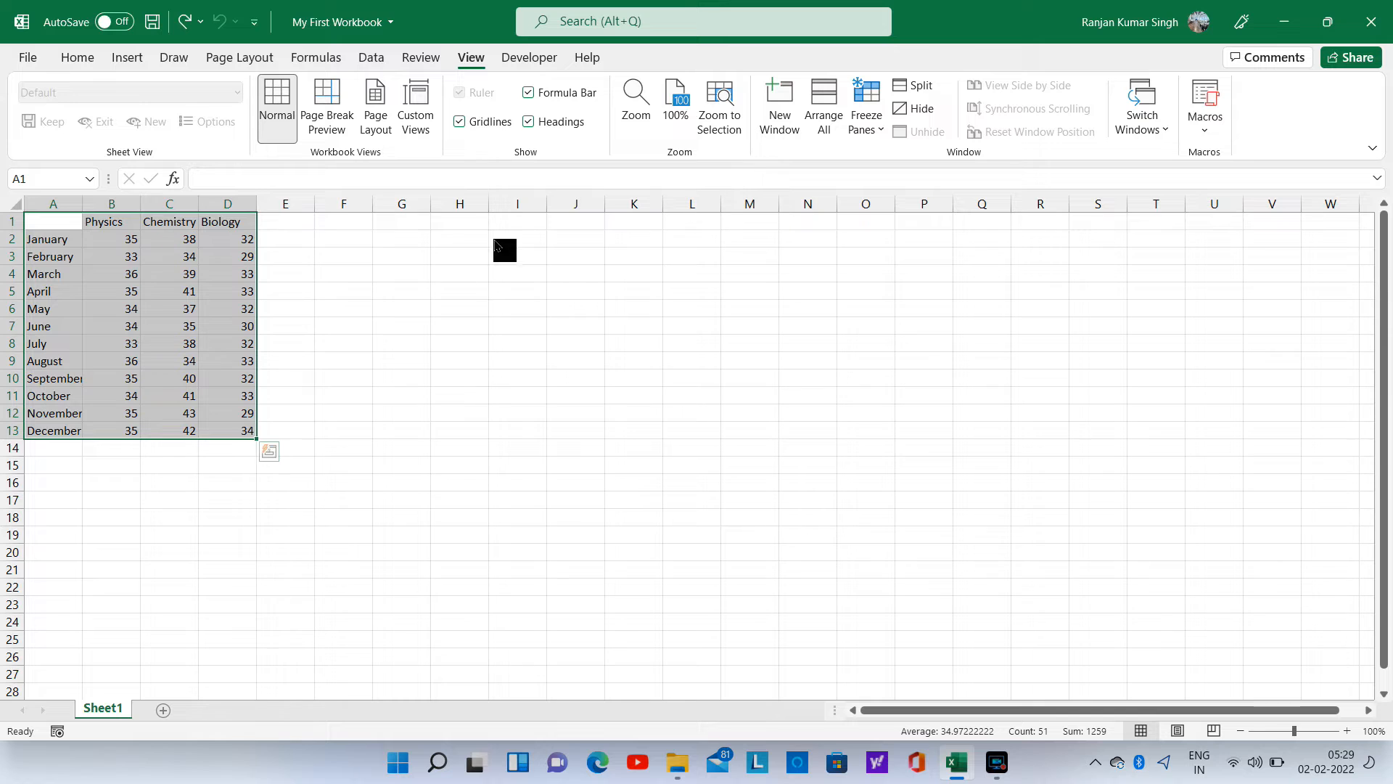
# - Zoom the sheet to about 206% and deselect the marks table
pyautogui.click(719, 104)
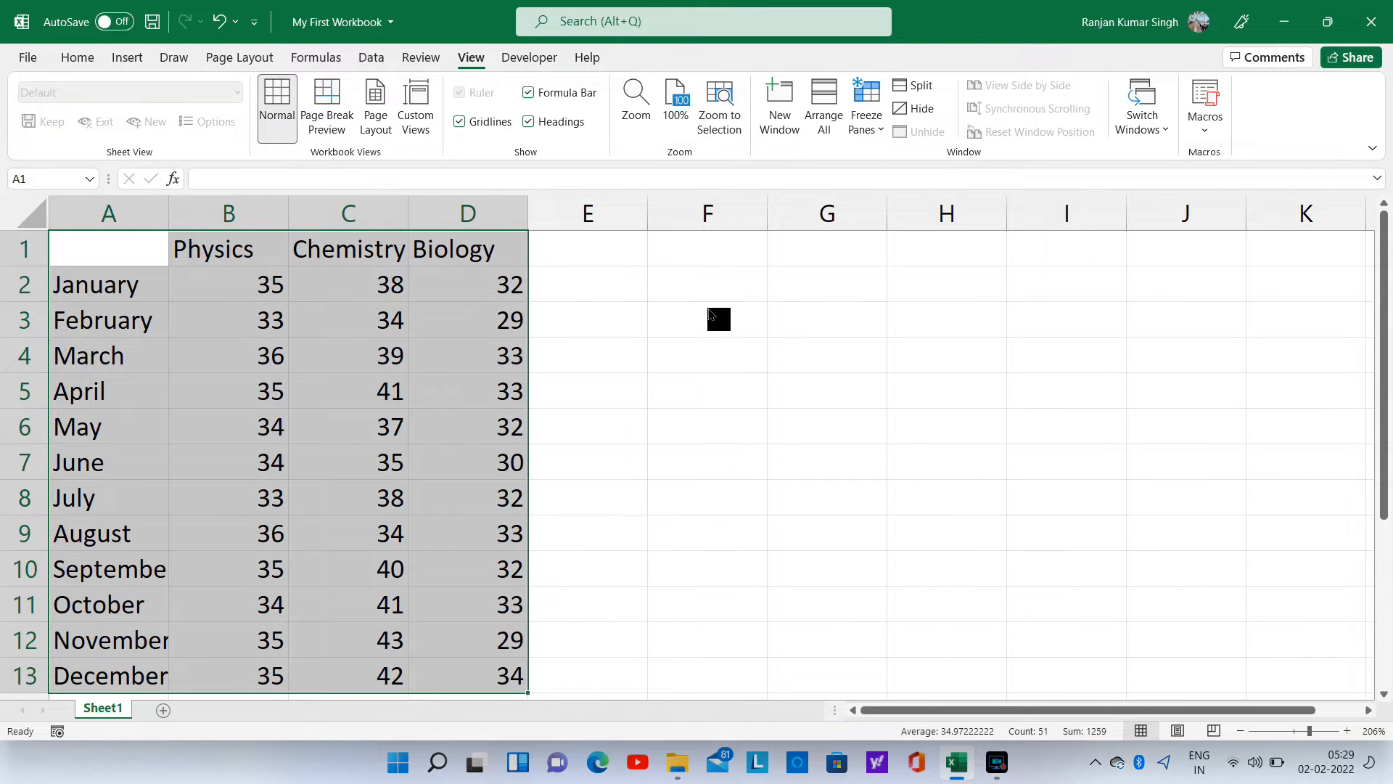
pyautogui.click(706, 319)
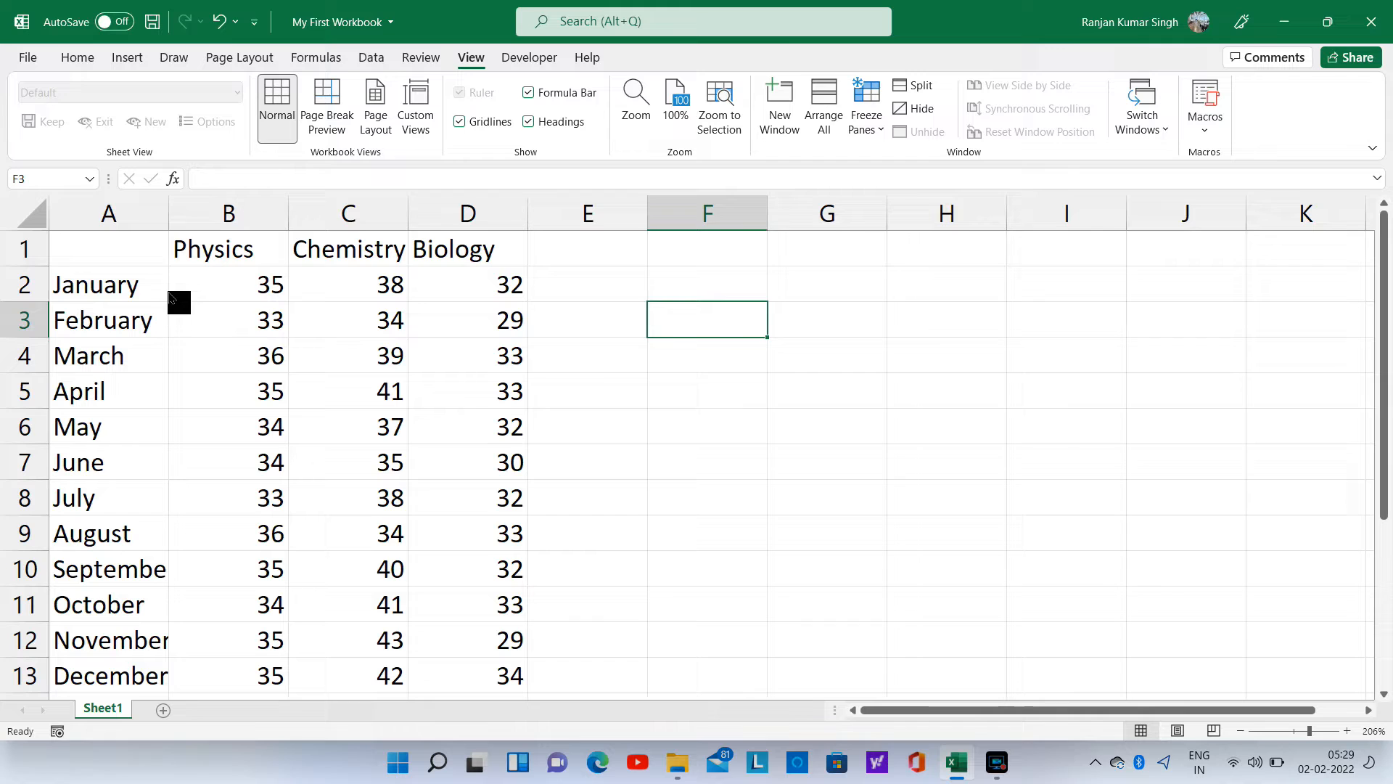
# - Enter 05-01-2021 in A2 and 05-02-2021 in A3, replacing January and February
pyautogui.click(95, 284)
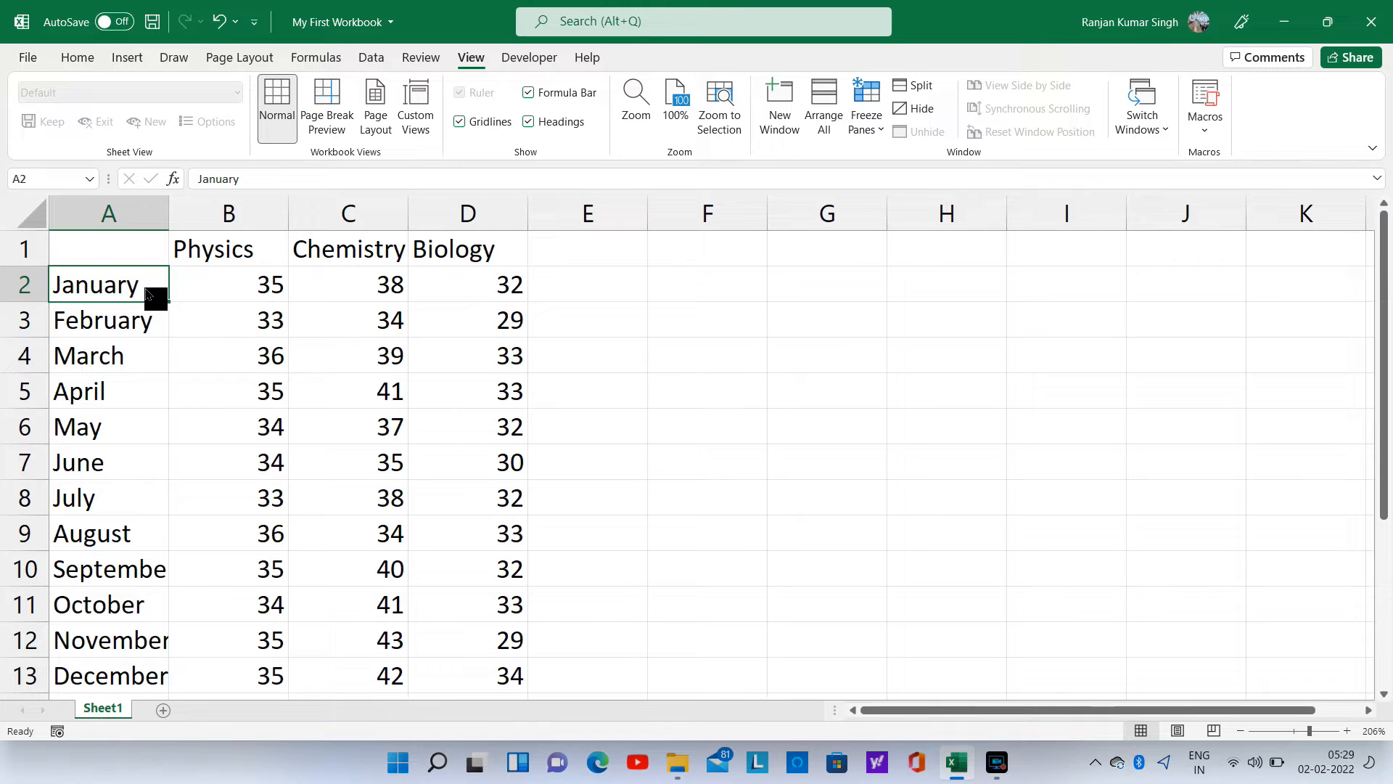
pyautogui.write('05-01')
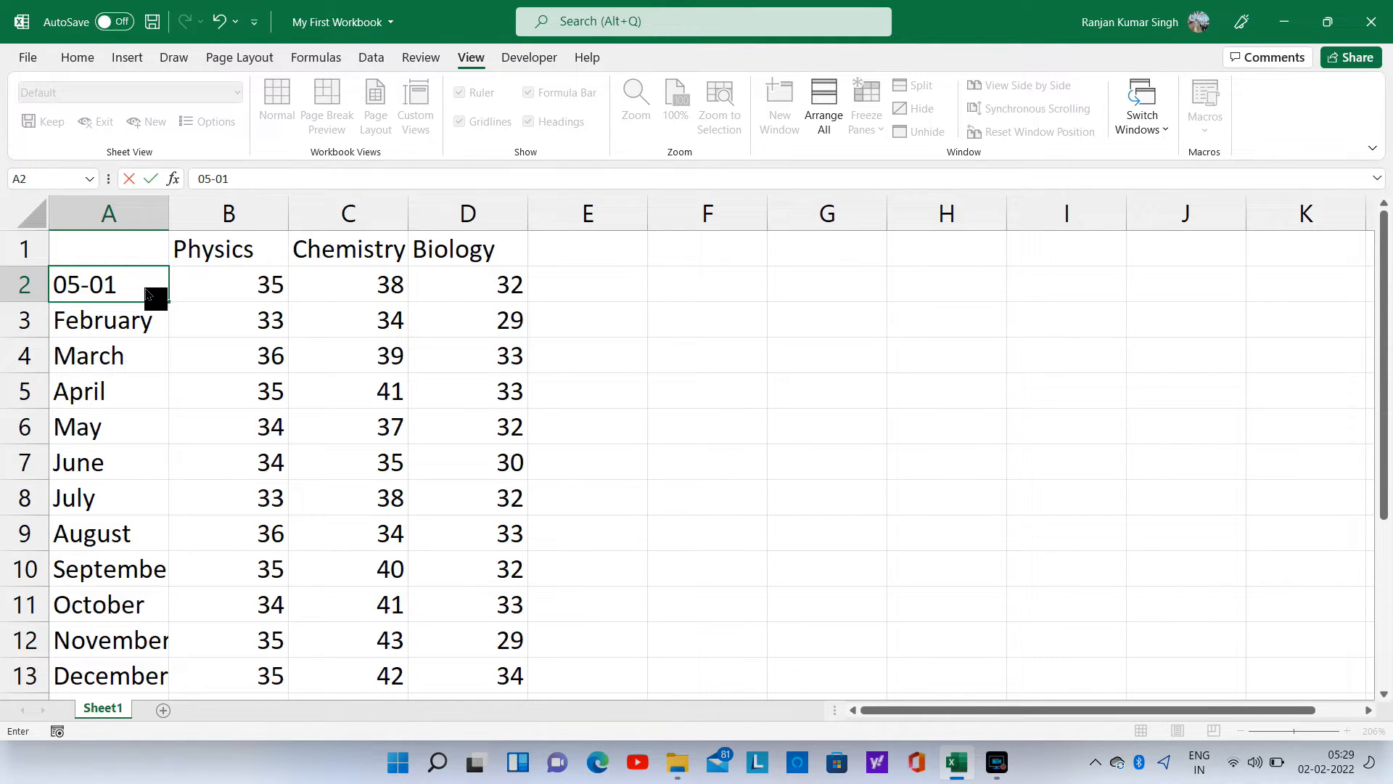
pyautogui.write('-2021')
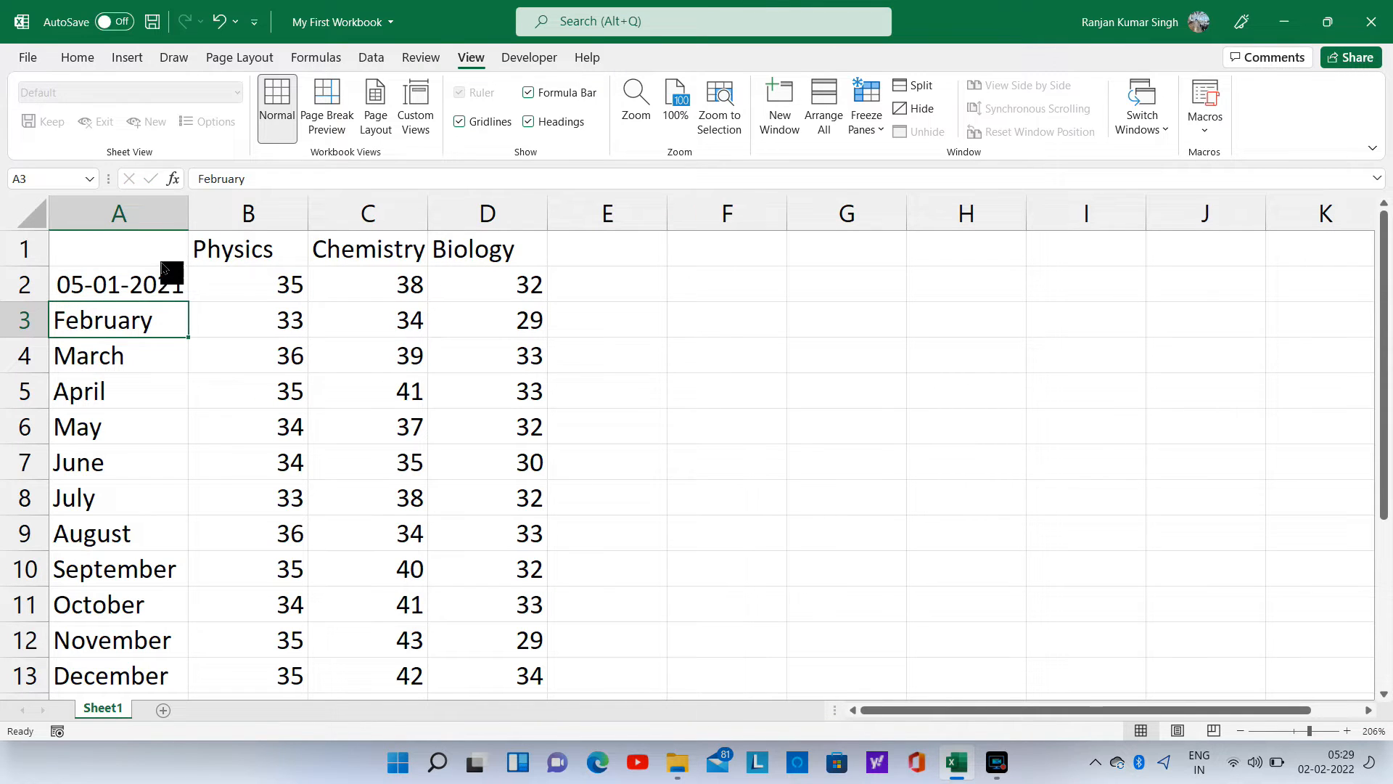
pyautogui.doubleClick(119, 320)
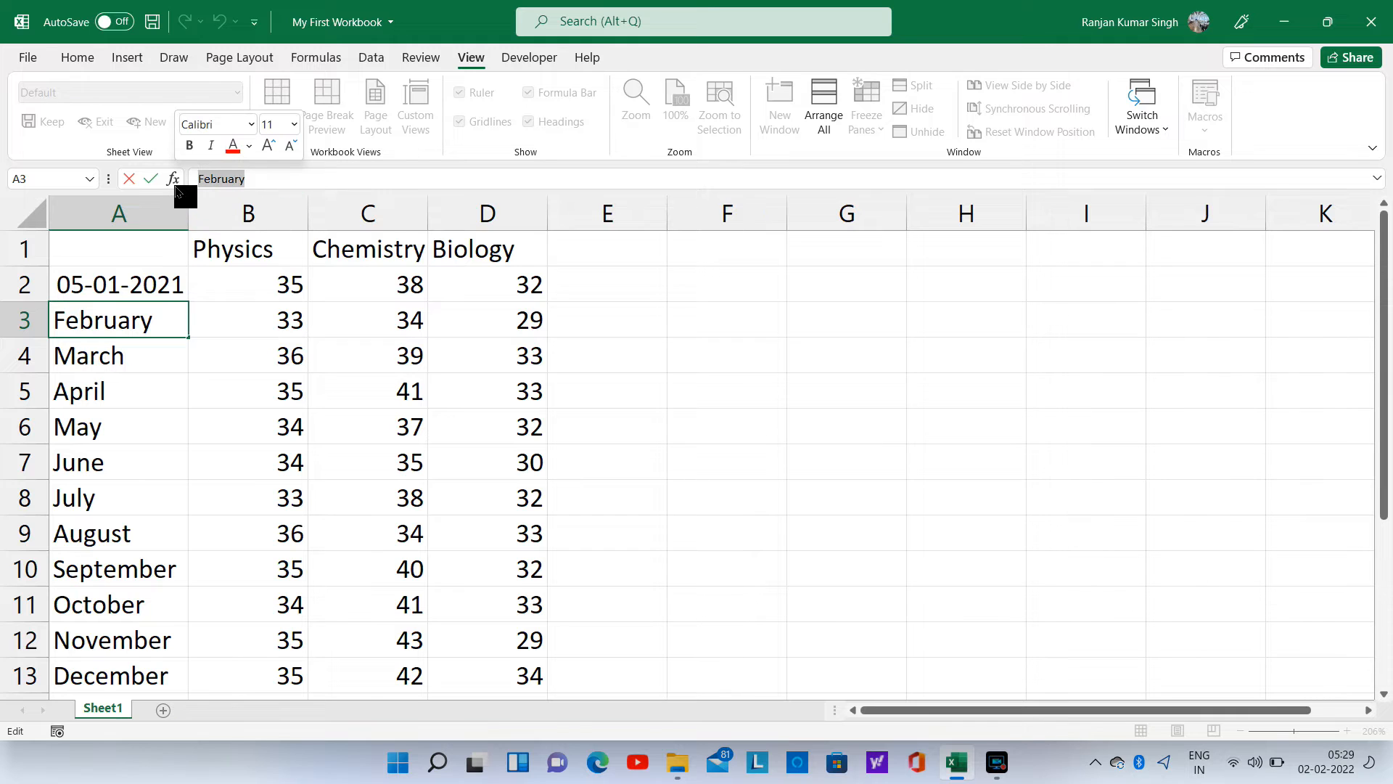
pyautogui.write('0')
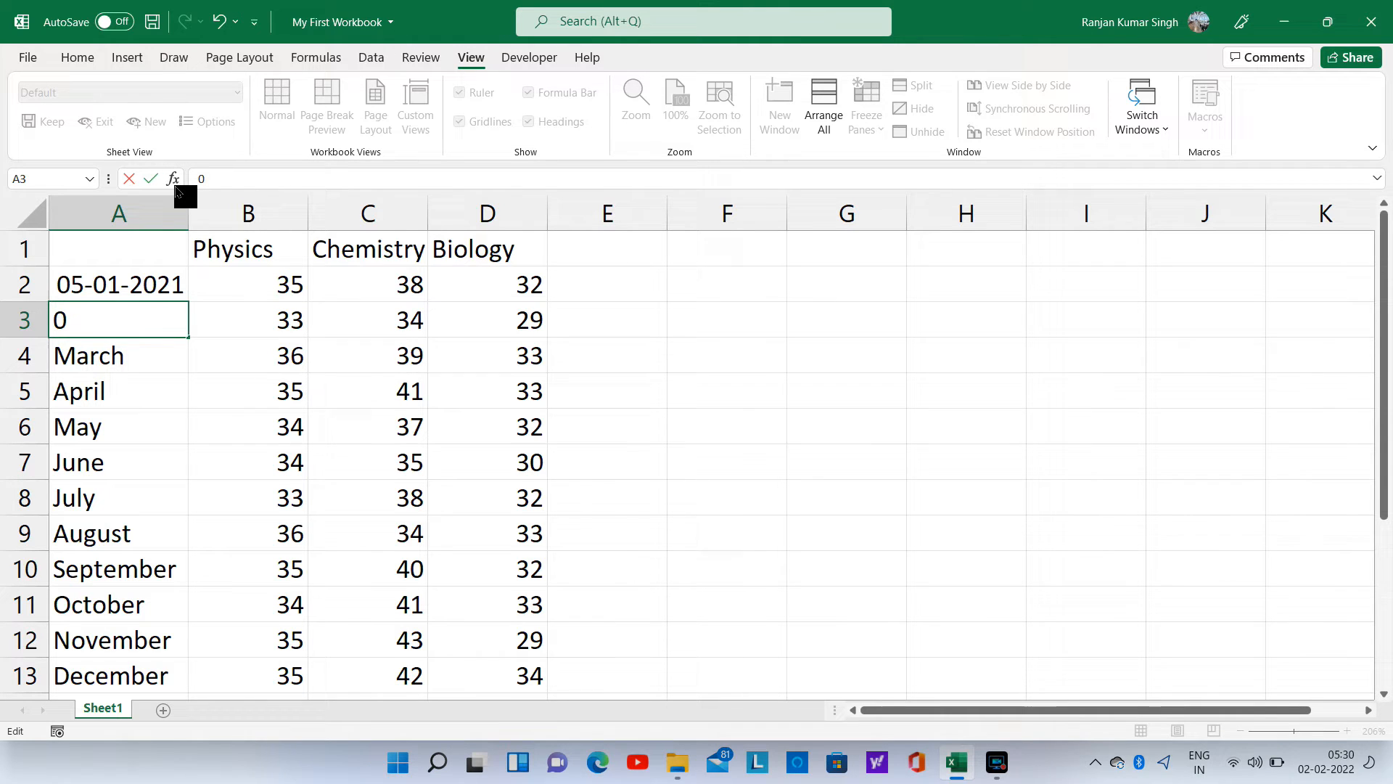
pyautogui.write('5-02-')
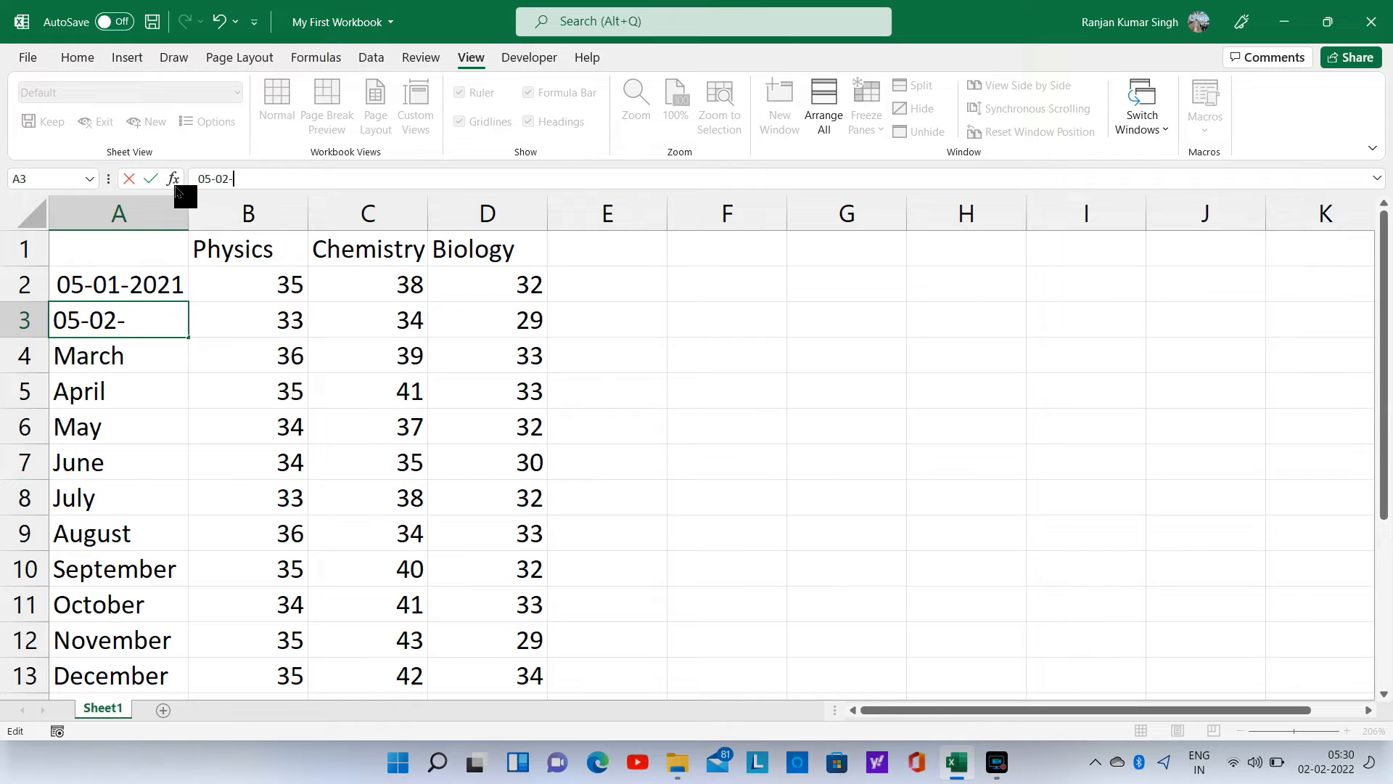
pyautogui.write('2021')
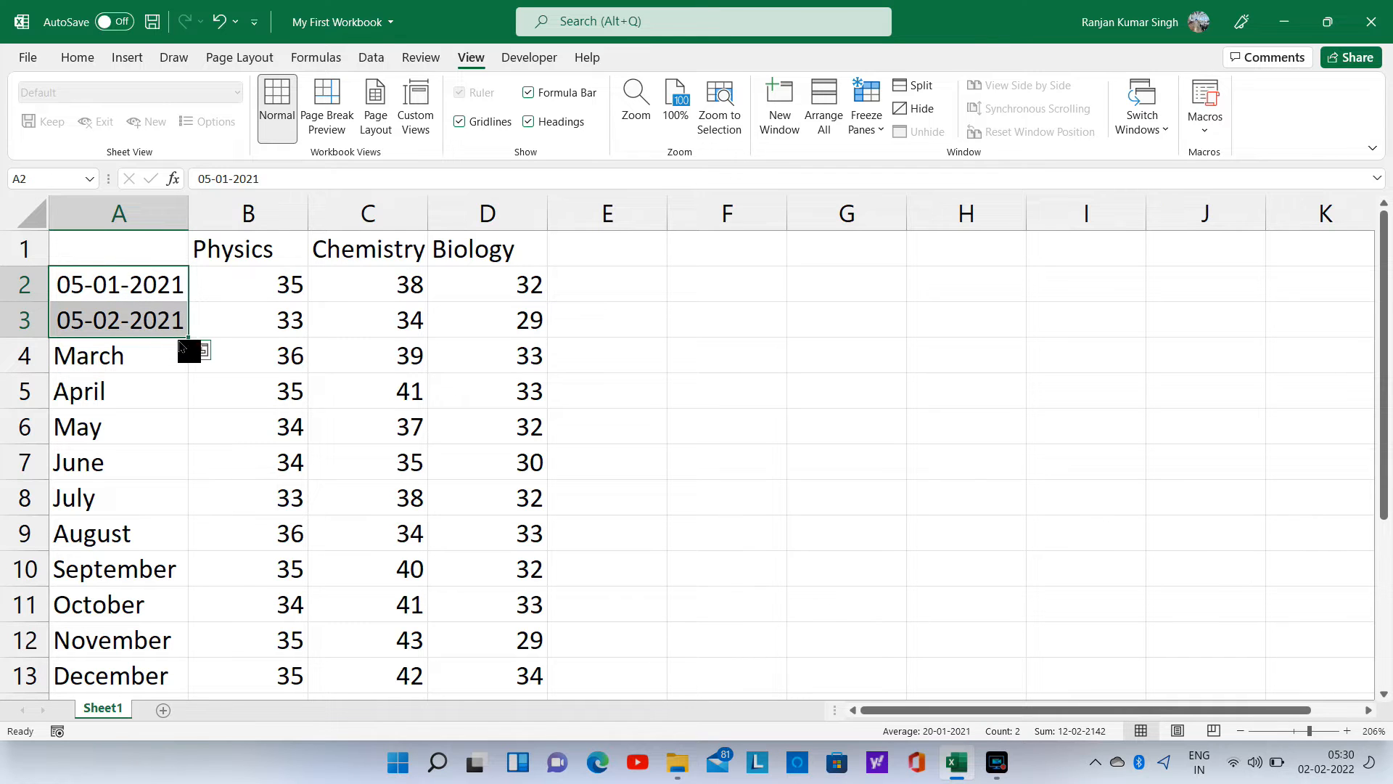
# - AutoFill the A2:A3 date series down to A13, ending at 05-12-2021
pyautogui.moveTo(187, 320); pyautogui.dragTo(202, 675)
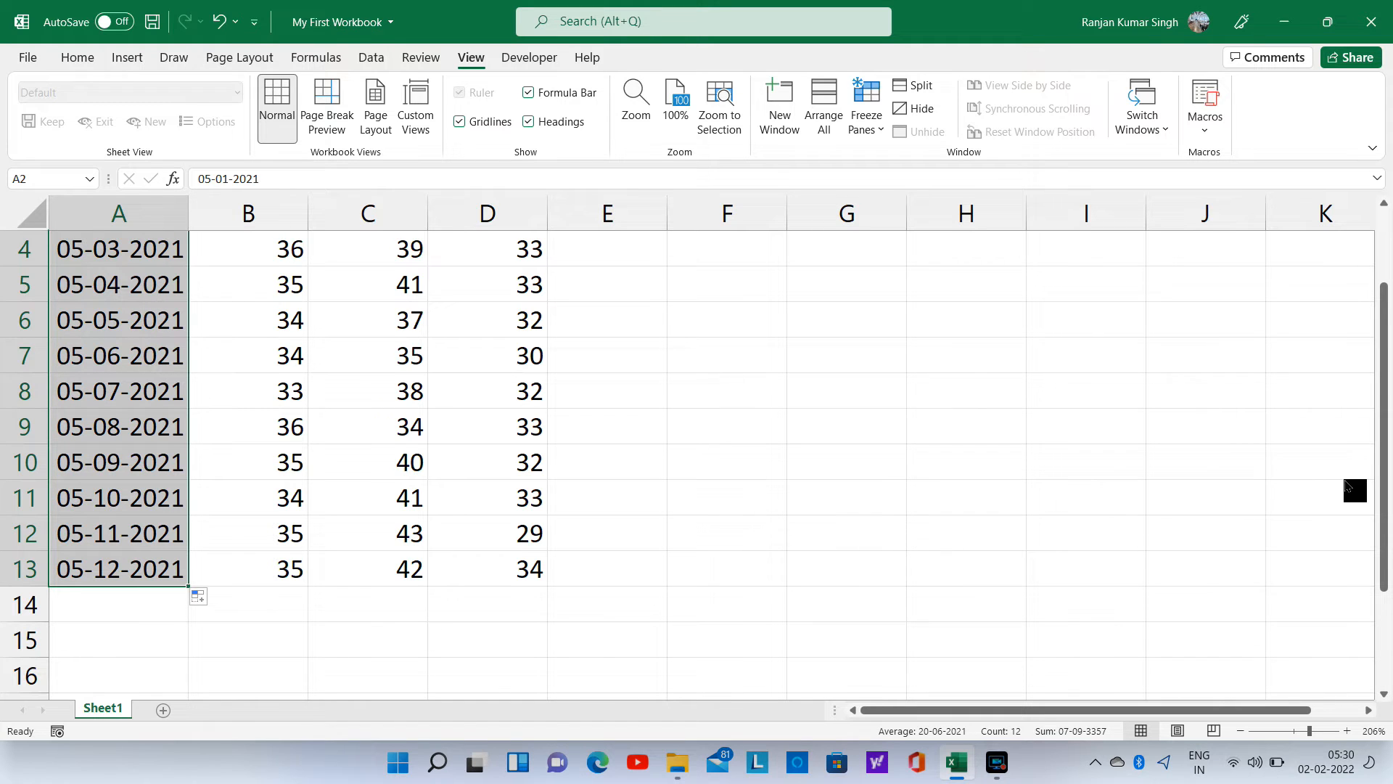
pyautogui.scroll(3)
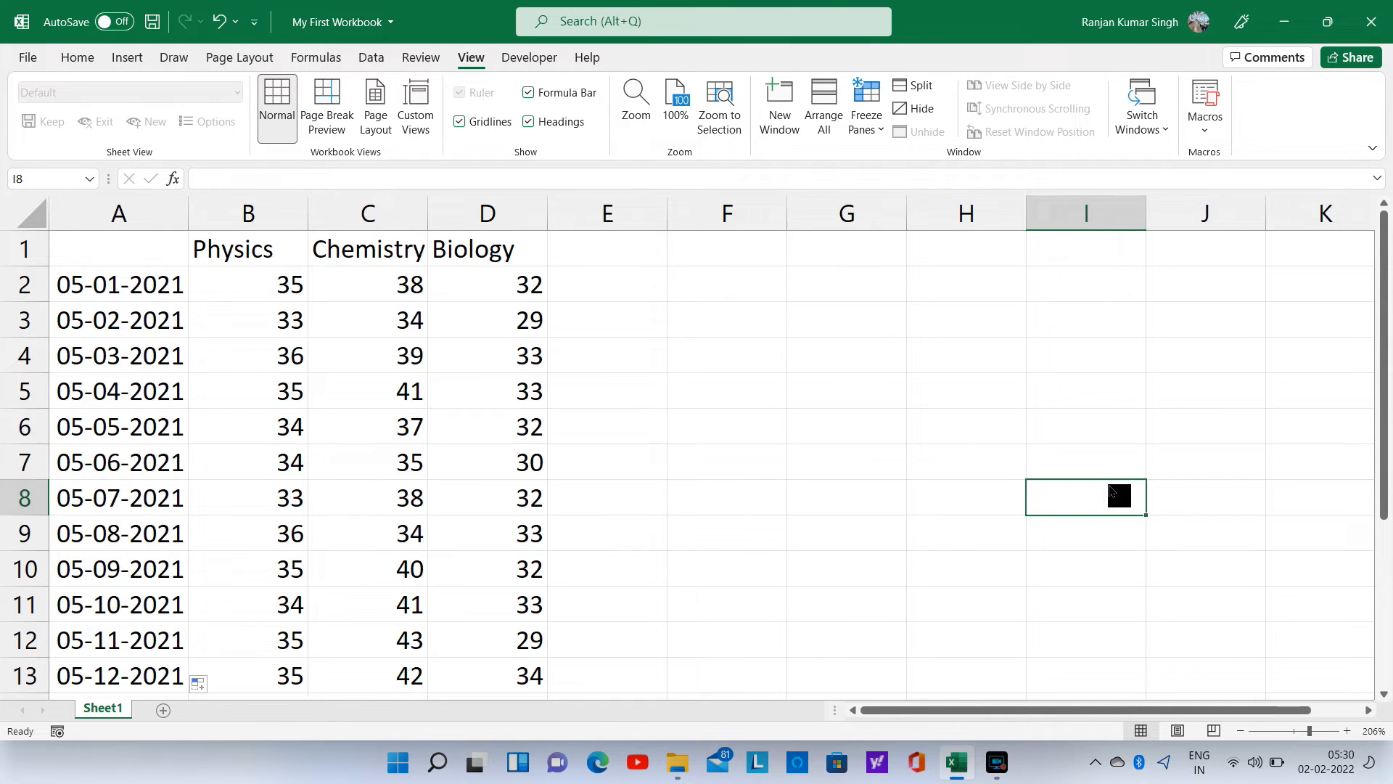
# - Insert a blank column B ahead of the Physics marks and select B2
pyautogui.click(247, 213)
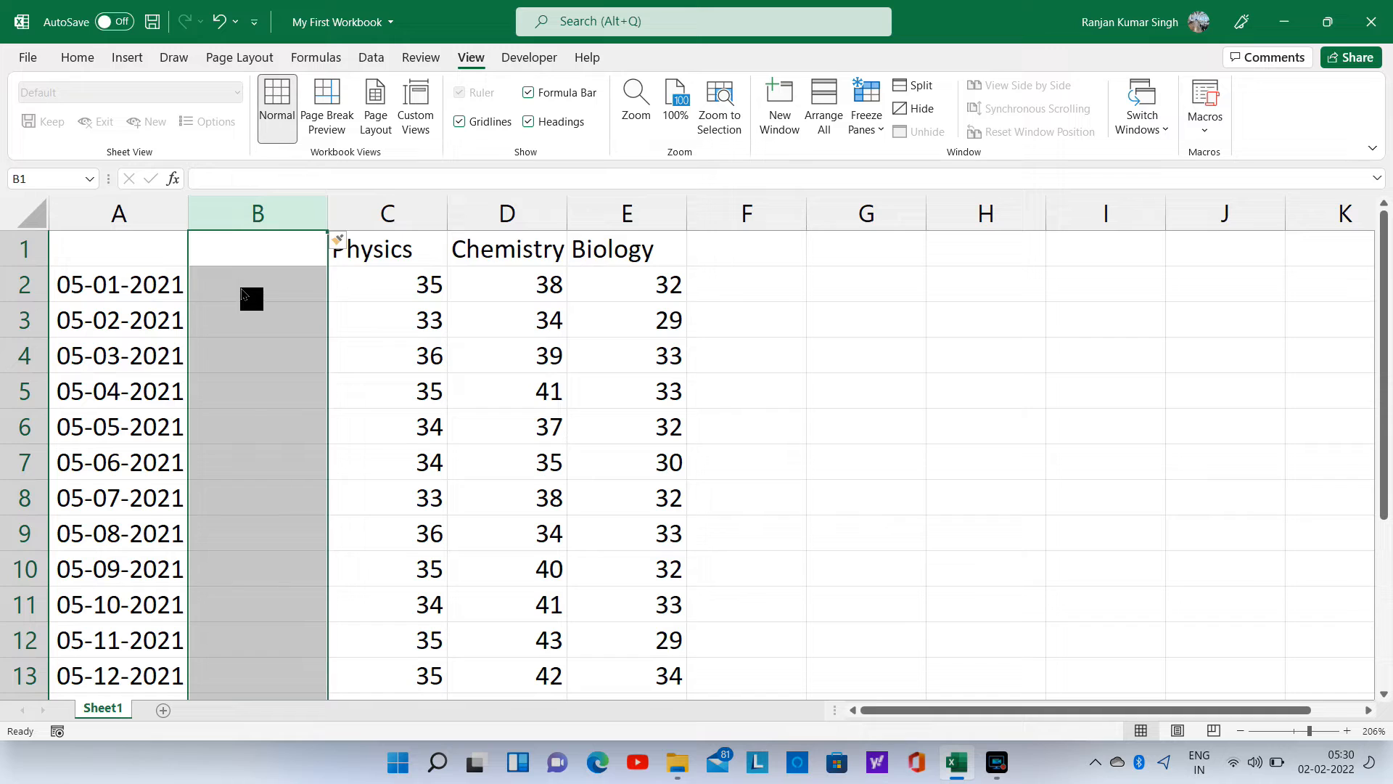
pyautogui.click(257, 283)
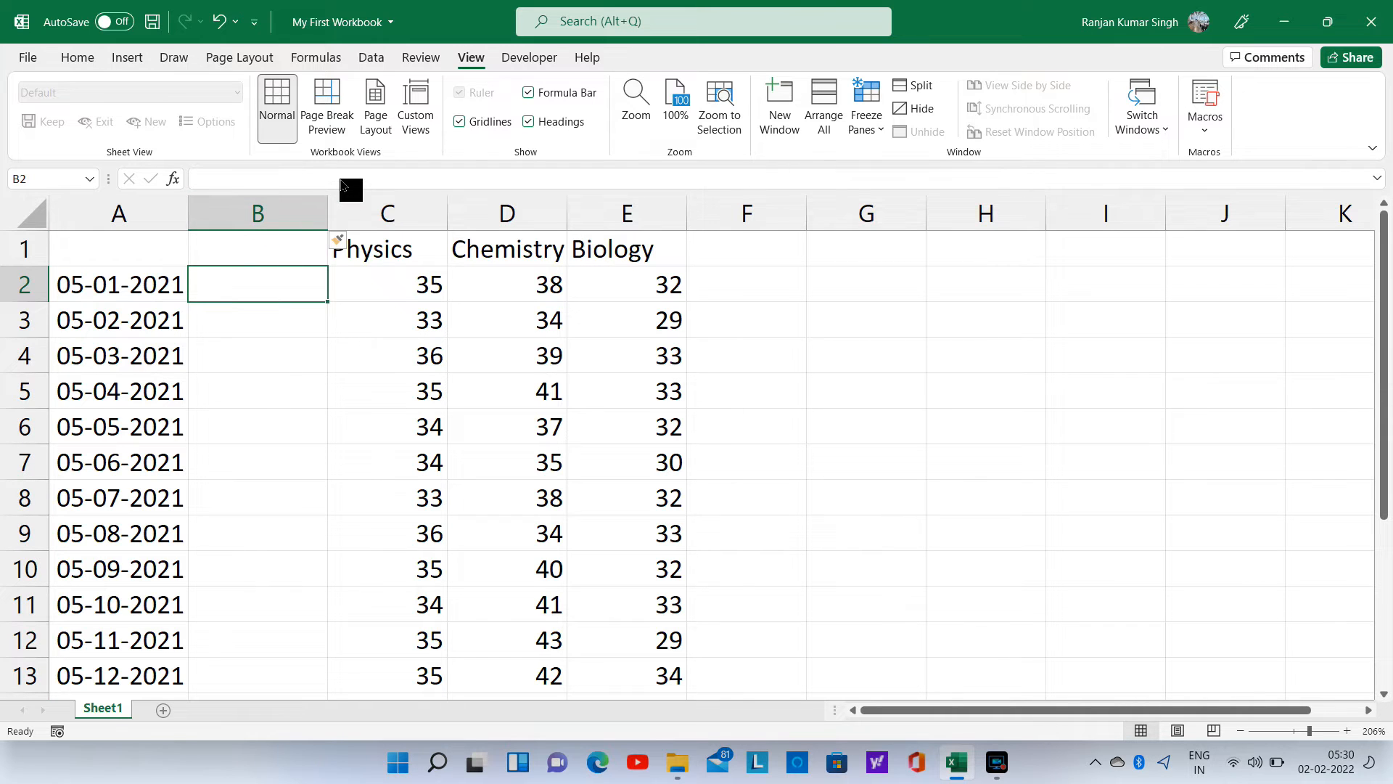
# - Enter the formula =50+50+50 in cell B2
pyautogui.doubleClick(257, 284)
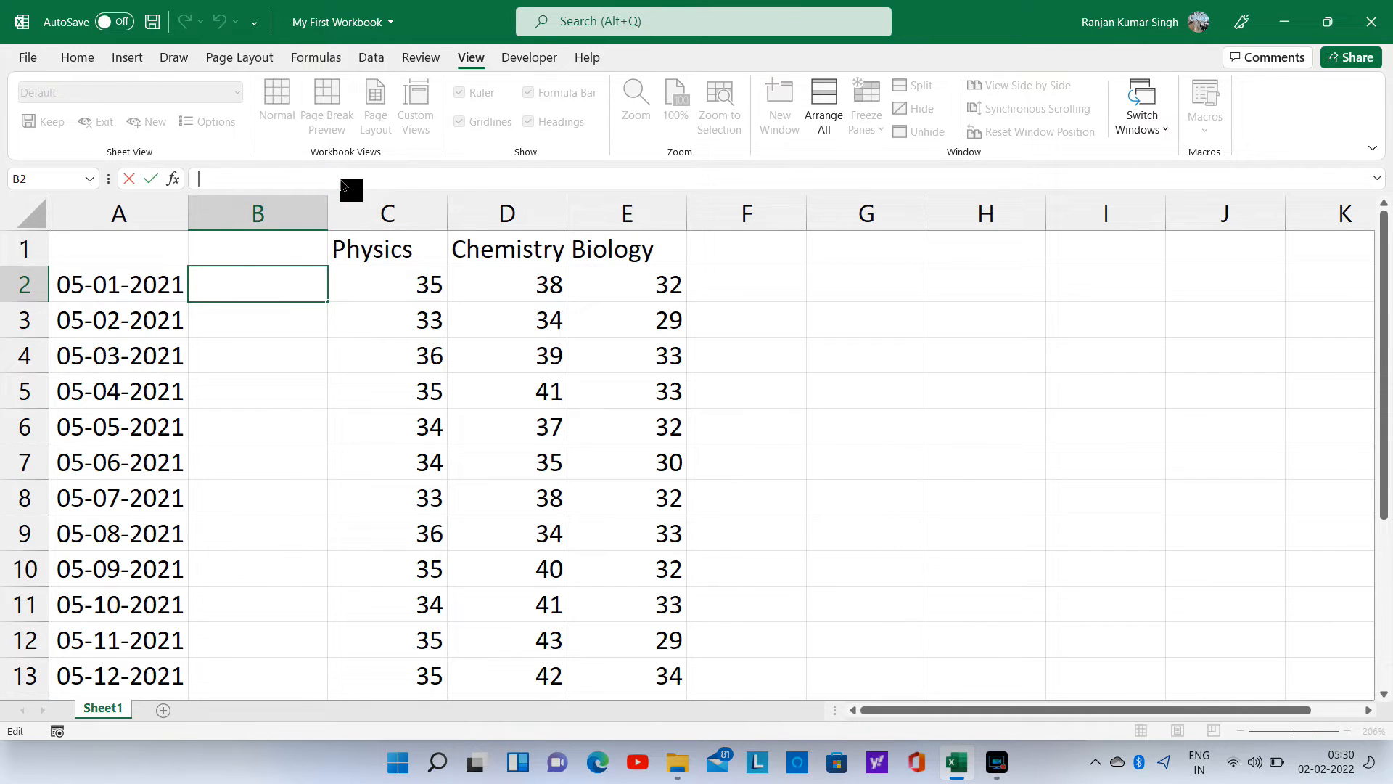
pyautogui.write('=')
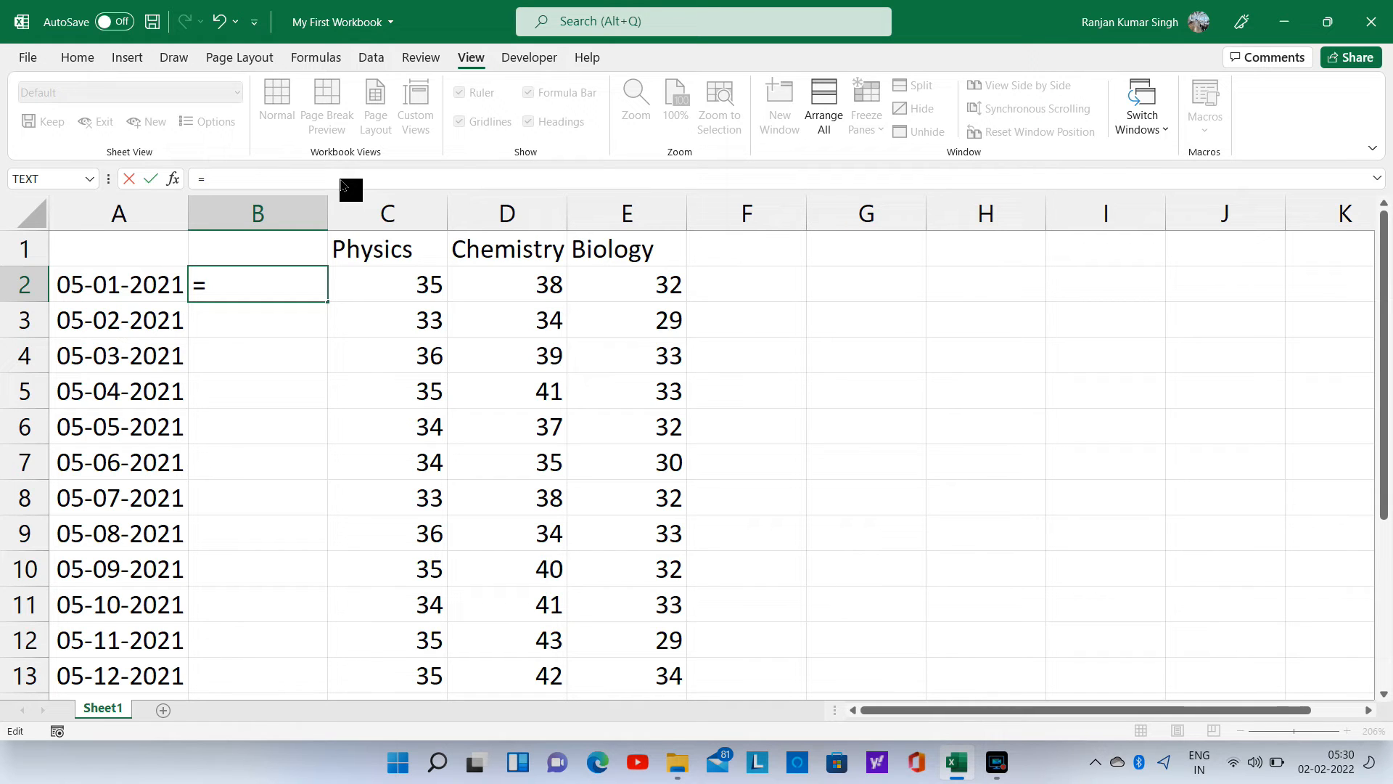
pyautogui.write('50')
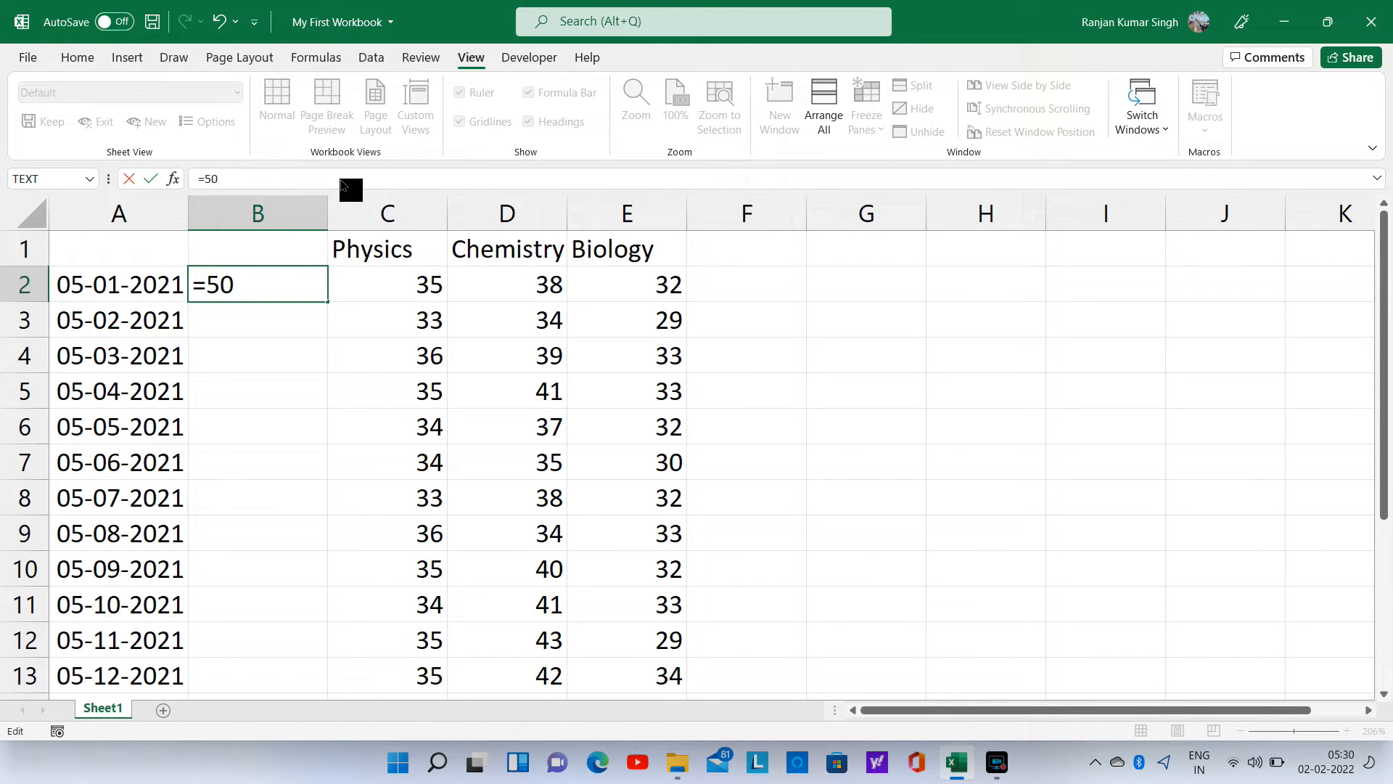
pyautogui.write('+5')
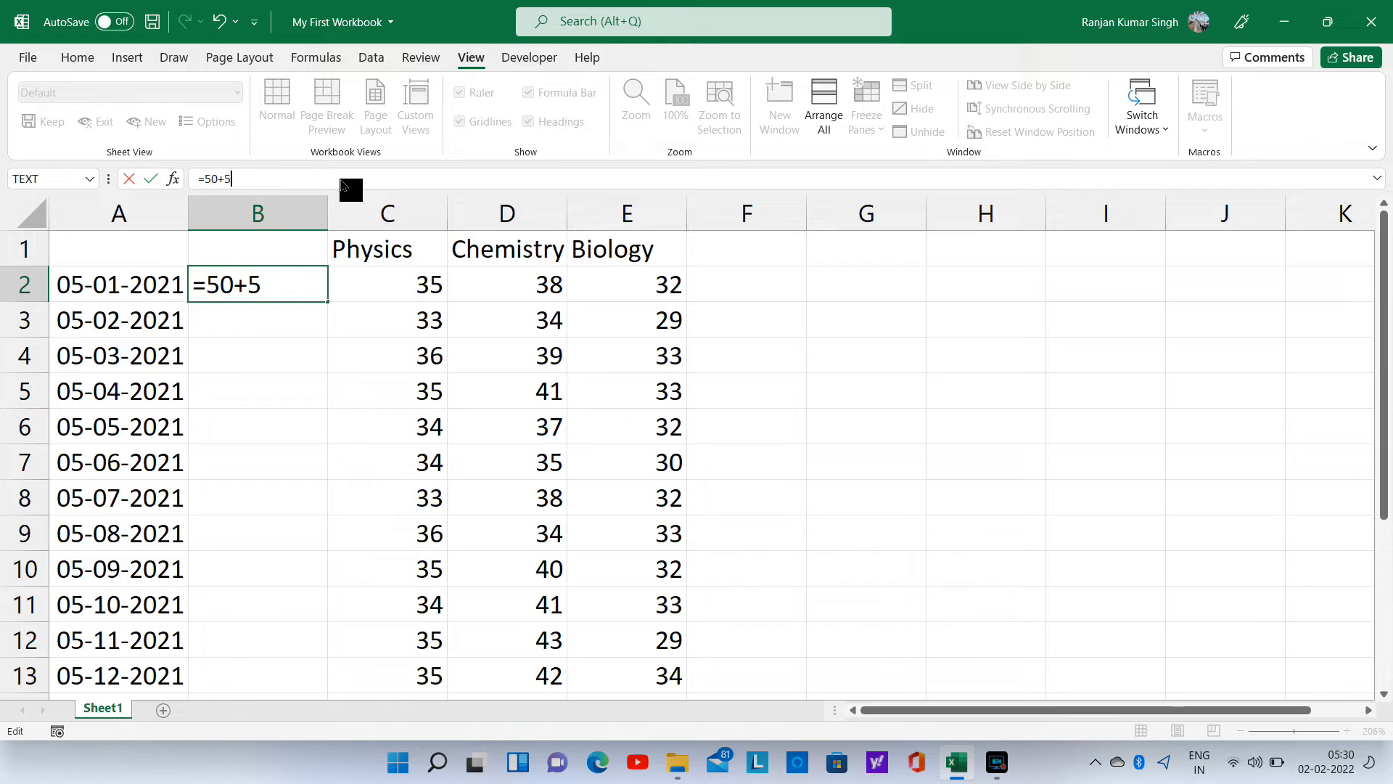
pyautogui.write('50+5')
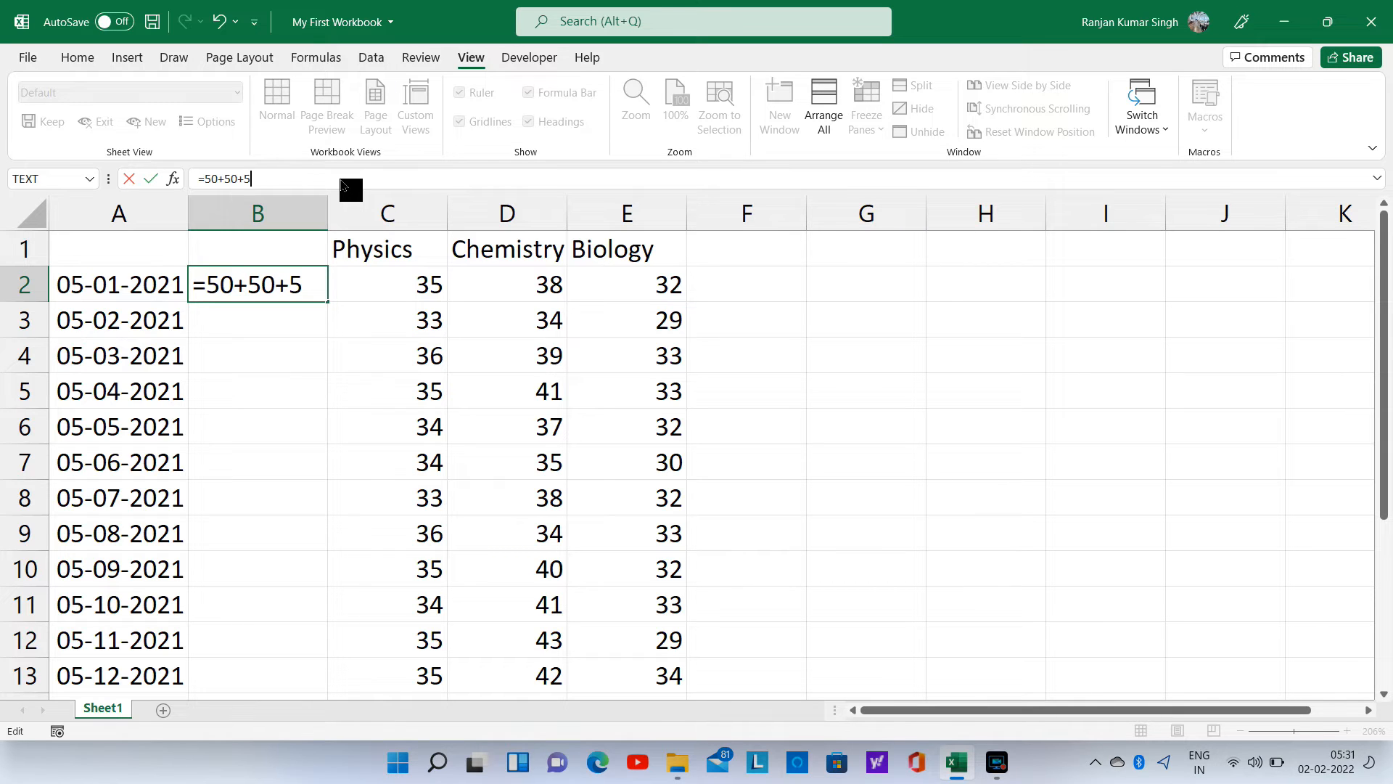
pyautogui.write('0')
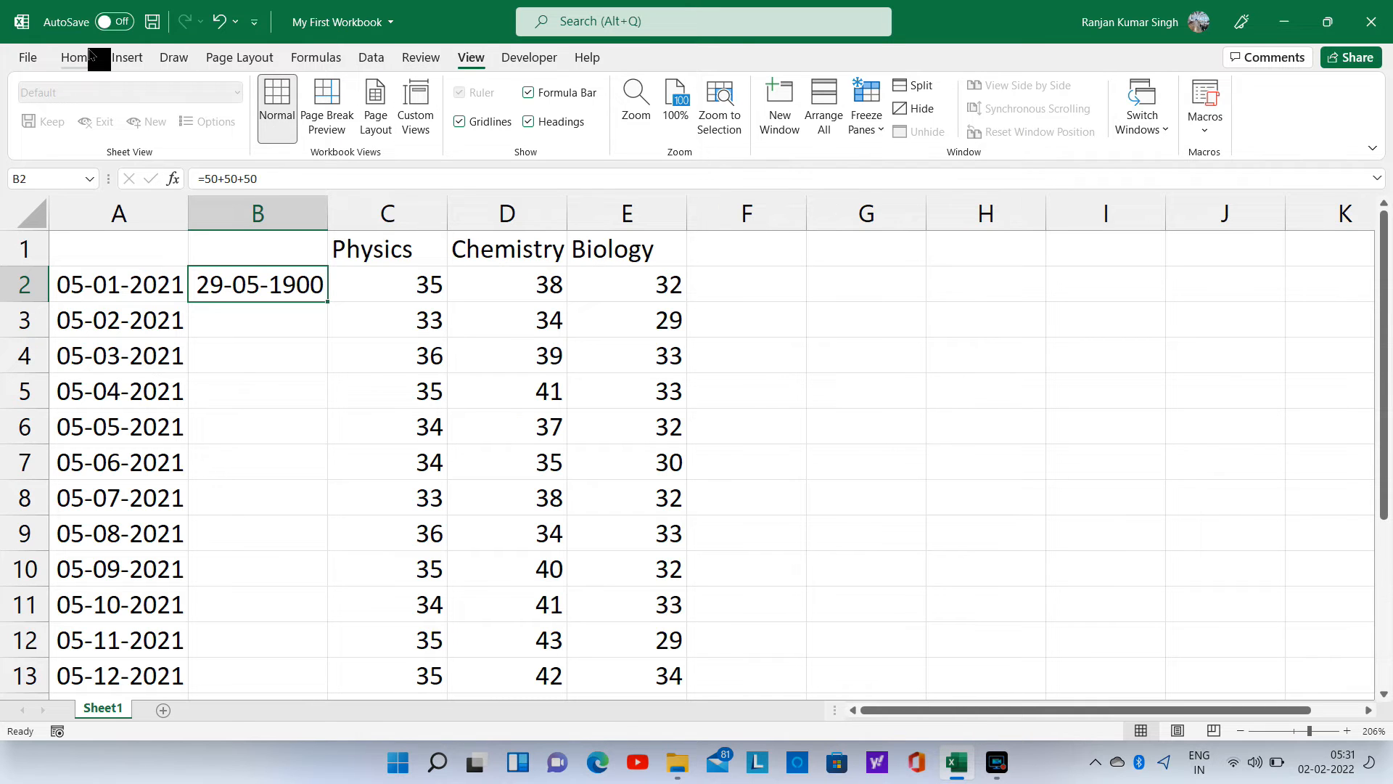
# - Format B2 as Number with zero decimal places so it shows 150
pyautogui.click(78, 57)
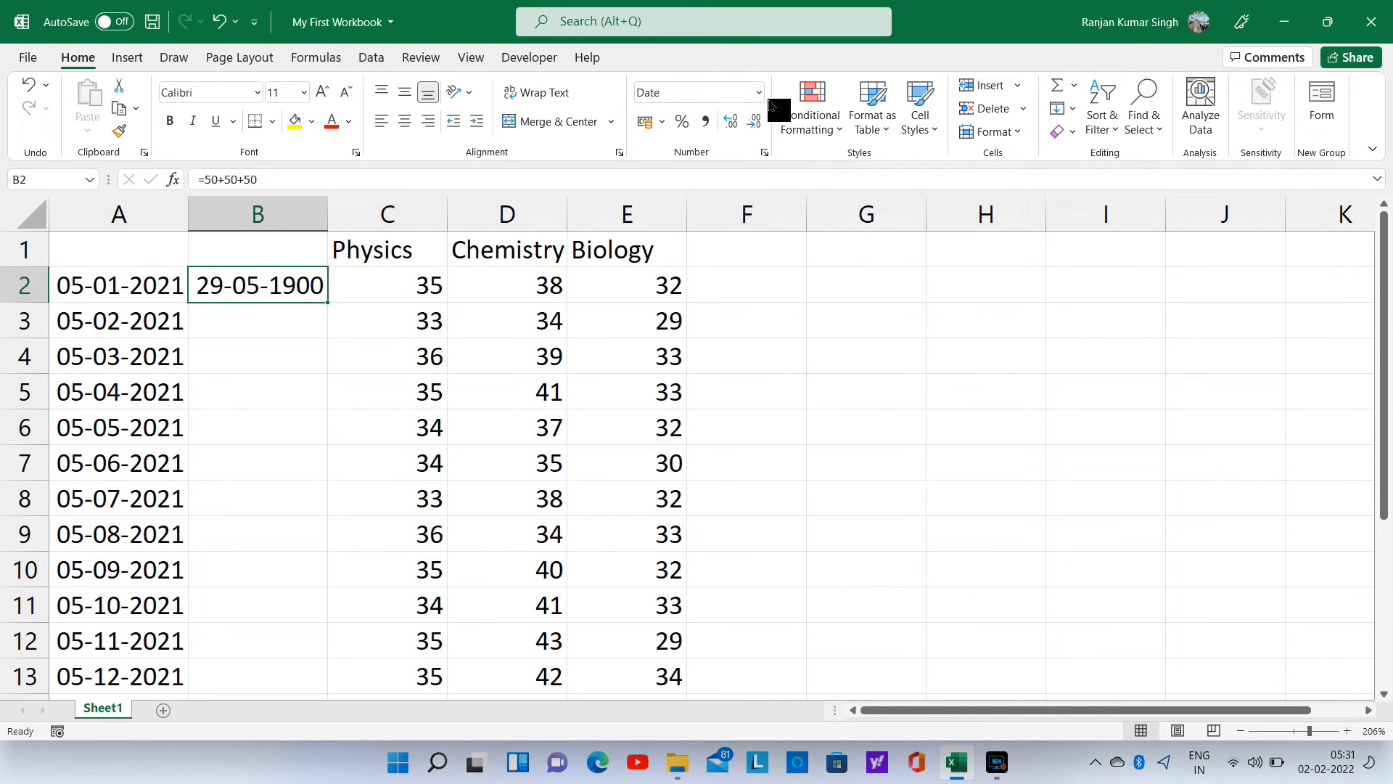
pyautogui.click(757, 92)
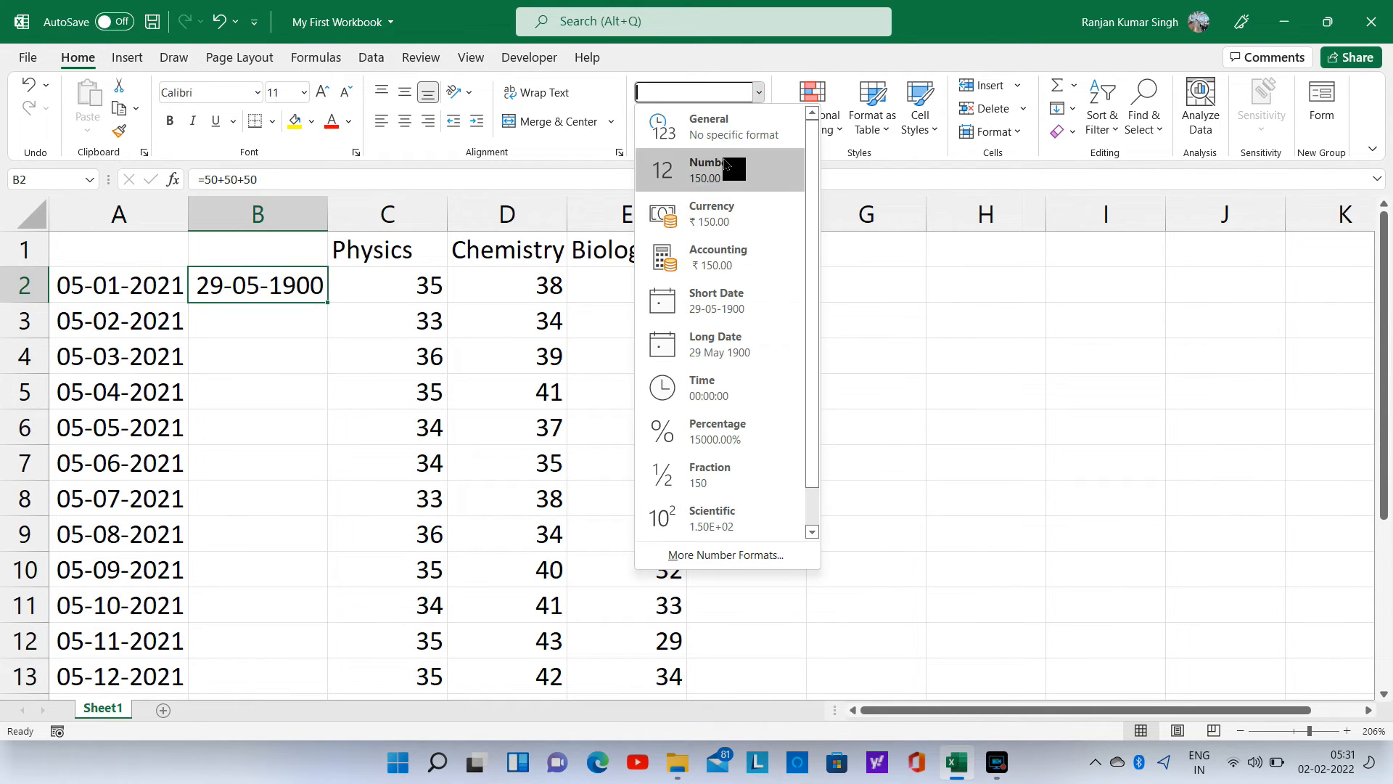
pyautogui.click(705, 170)
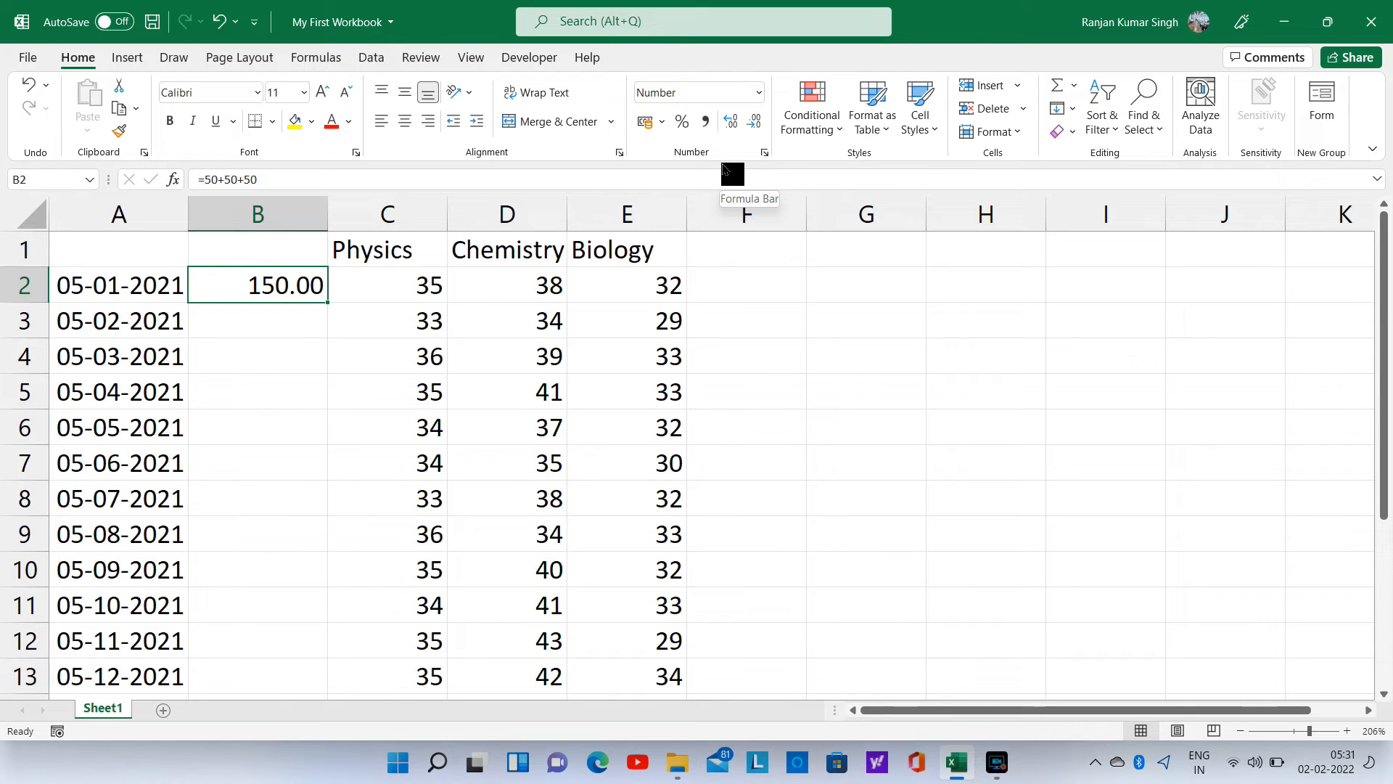
pyautogui.click(753, 121)
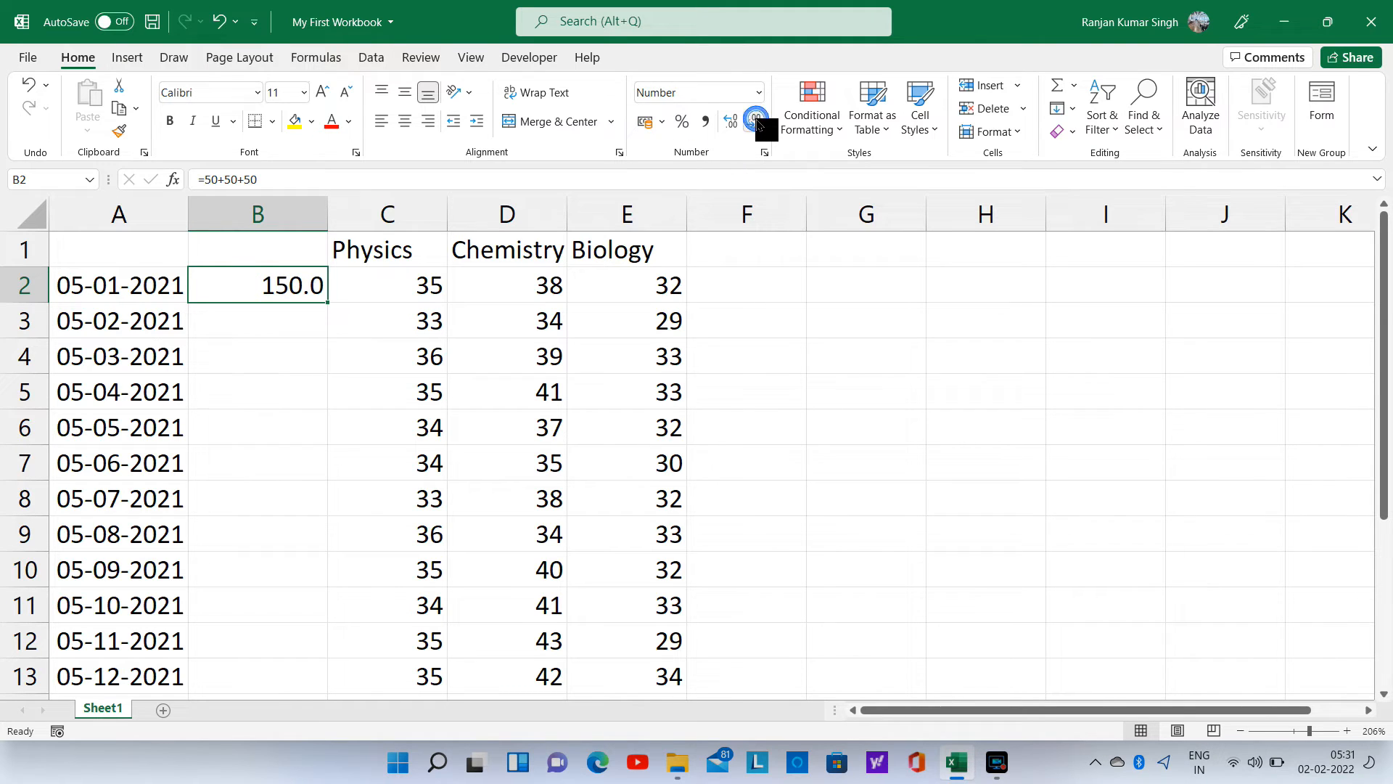
pyautogui.click(755, 120)
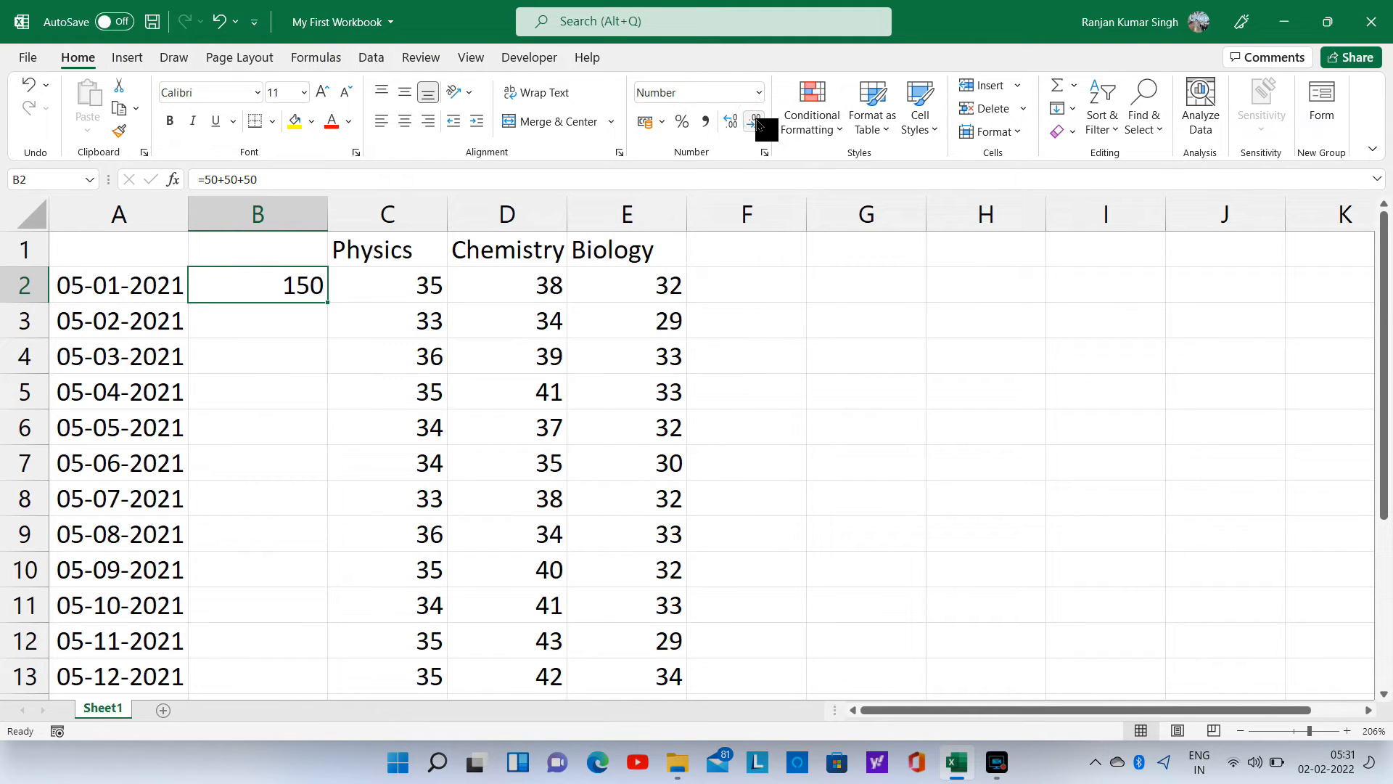
pyautogui.moveTo(936, 458)
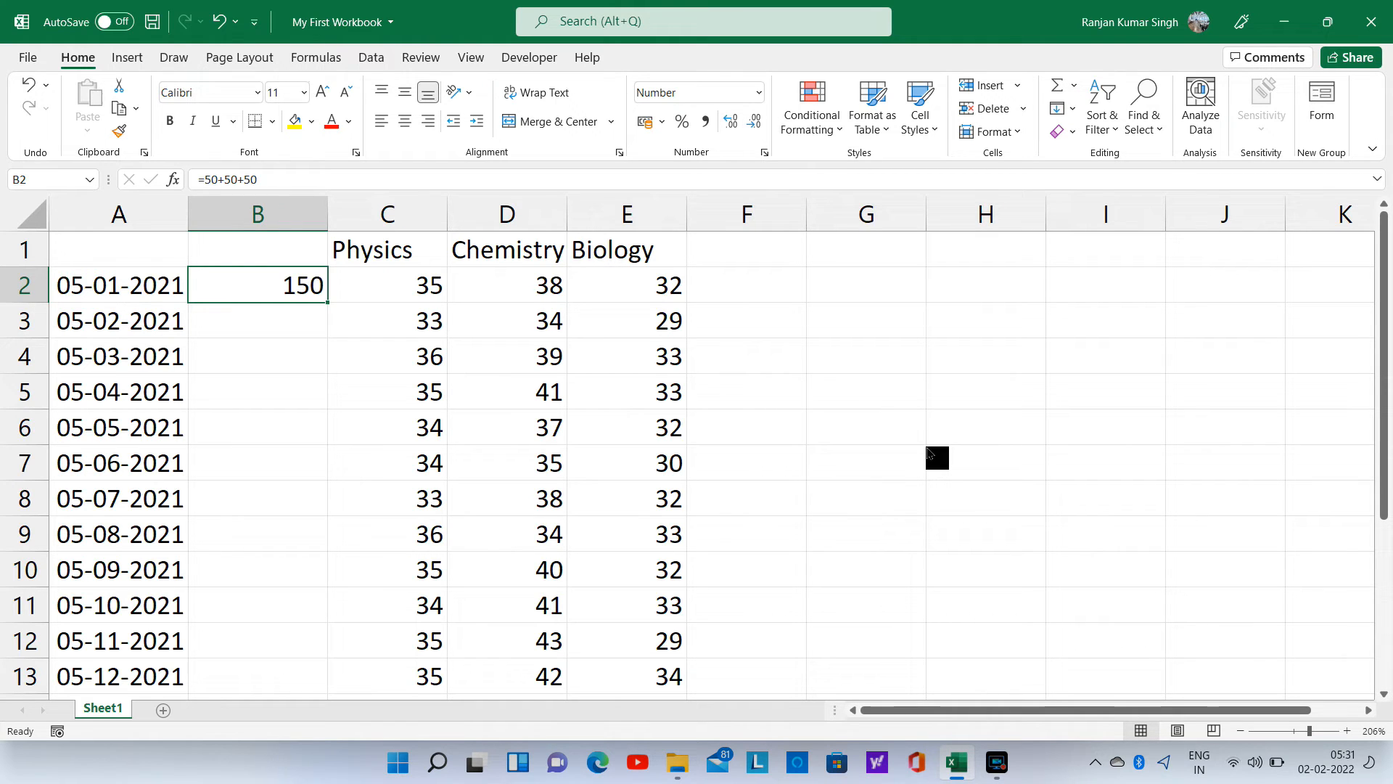
pyautogui.moveTo(581, 391)
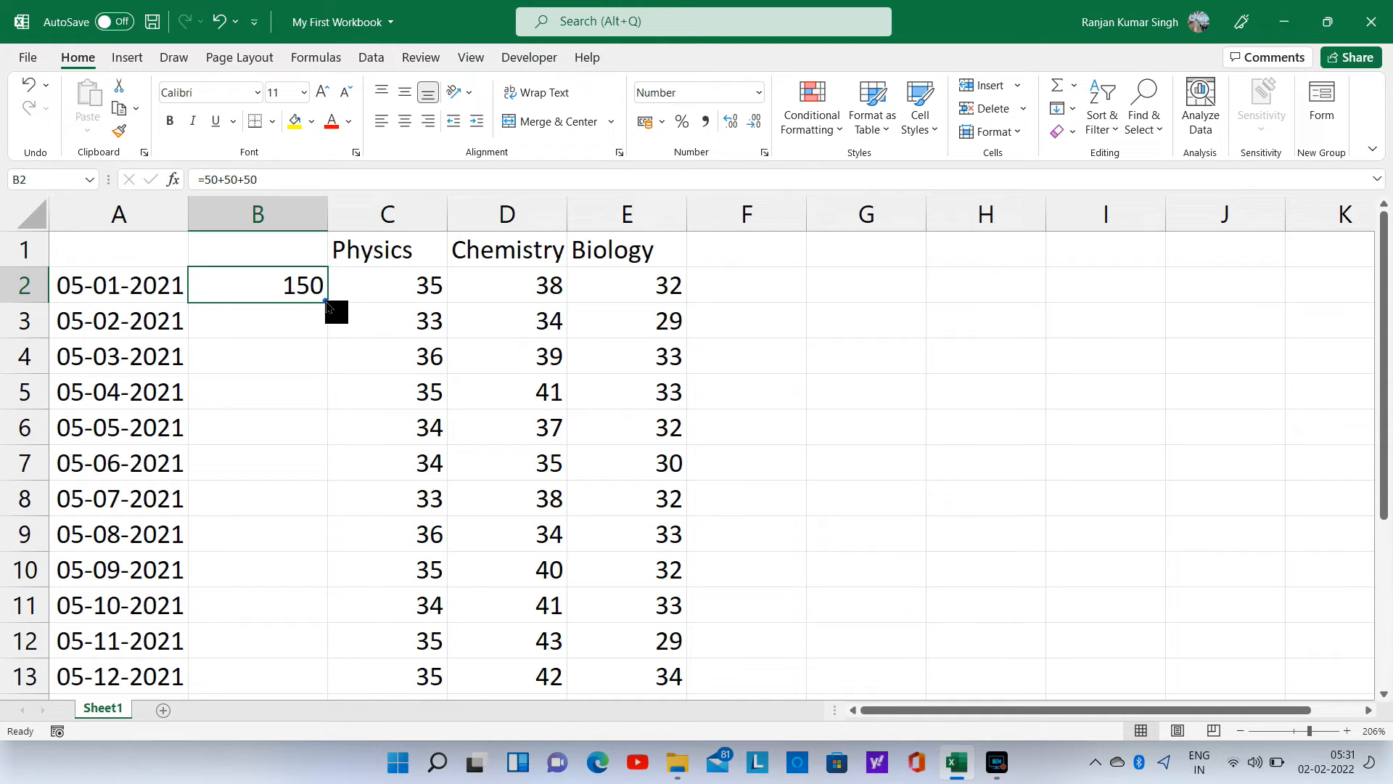
# - Copy the 150 total from B2 down through row 13
pyautogui.moveTo(336, 311); pyautogui.dragTo(336, 680)
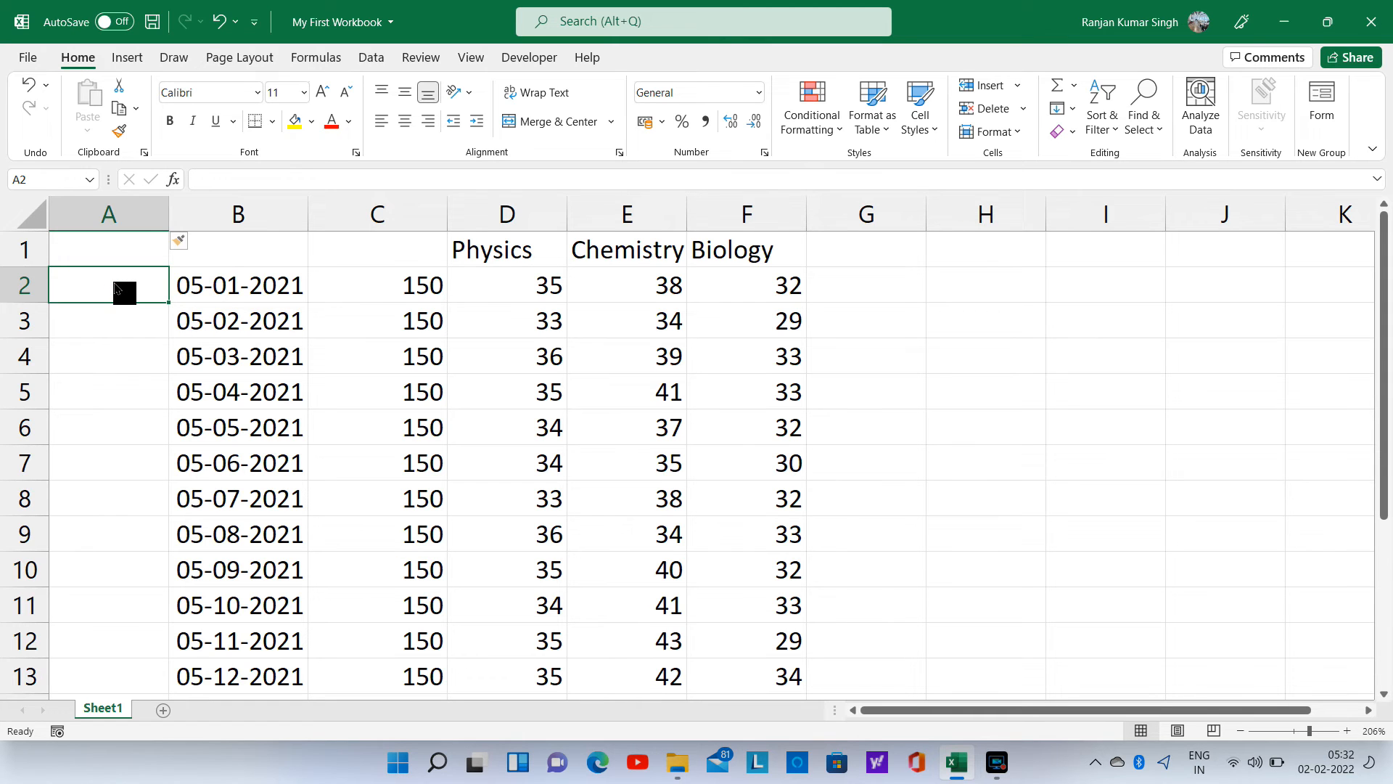
# - Fill serial numbers 1 through 12 down column A from an entered 1 and 2
pyautogui.write('1')
pyautogui.click(109, 320)
pyautogui.write('2')
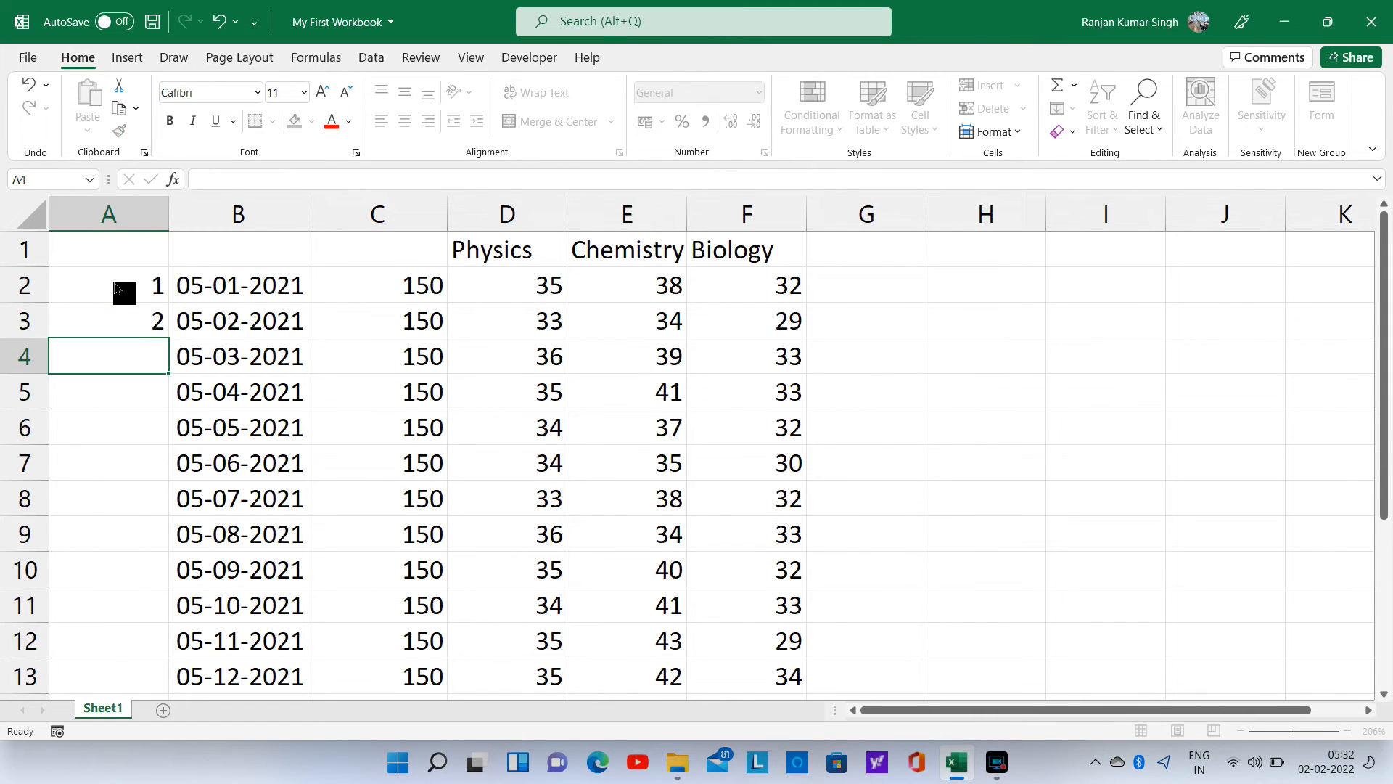
pyautogui.click(109, 285)
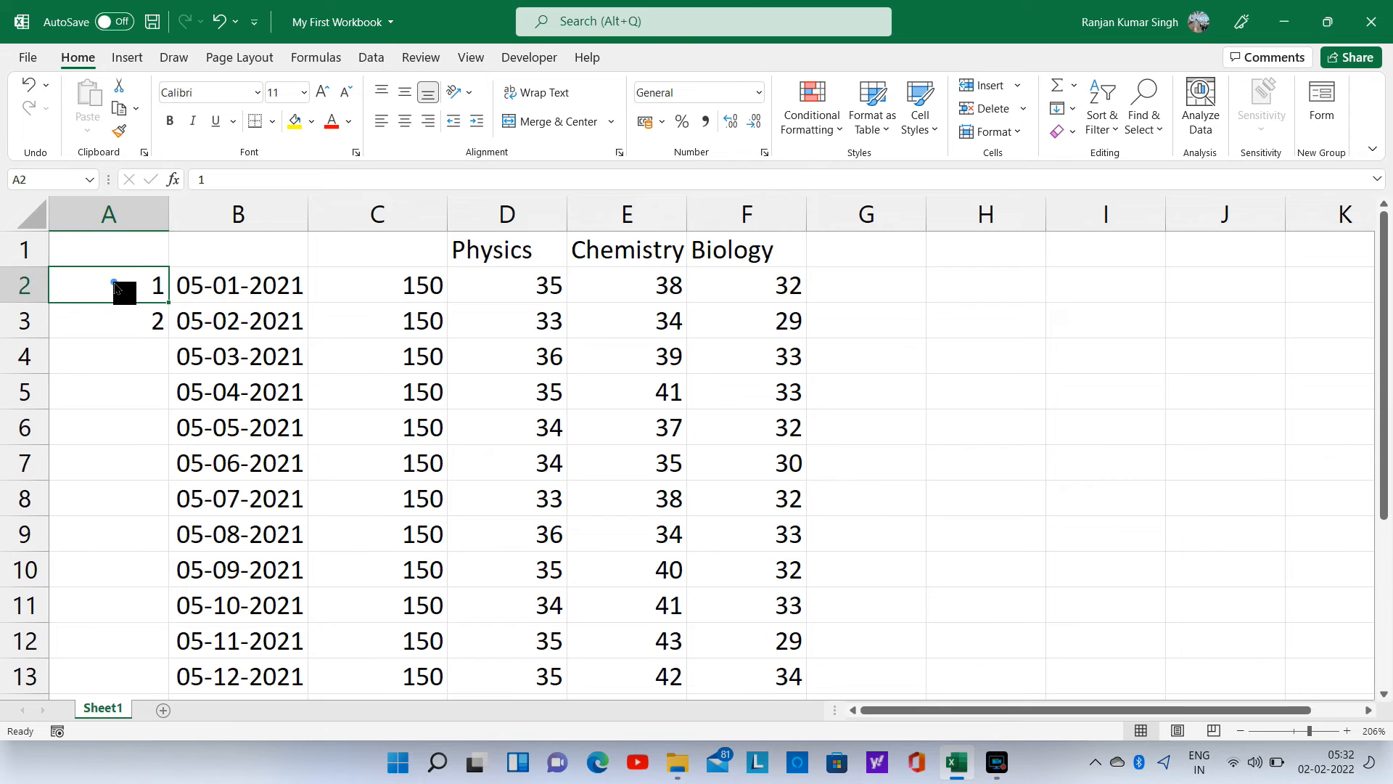
pyautogui.moveTo(108, 285); pyautogui.dragTo(108, 320)
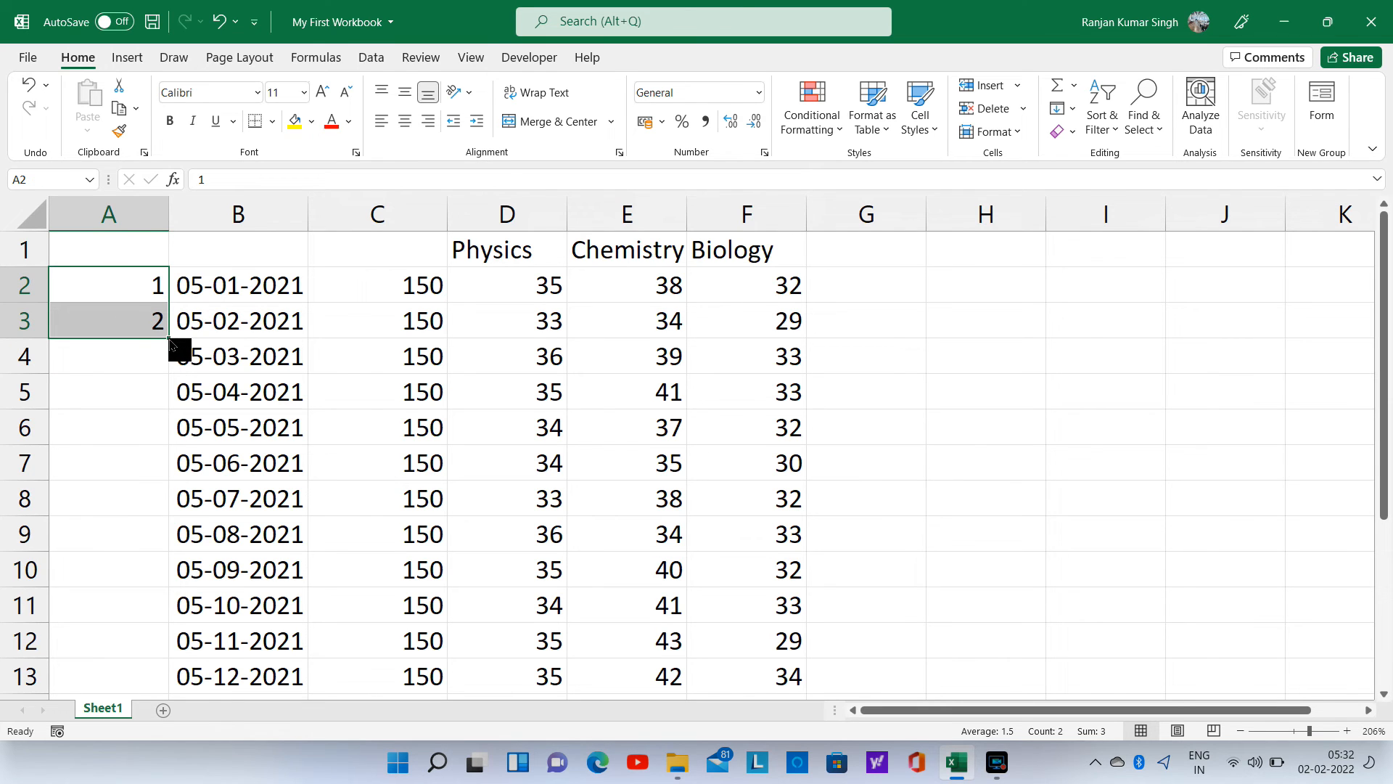
pyautogui.moveTo(158, 321); pyautogui.dragTo(158, 675)
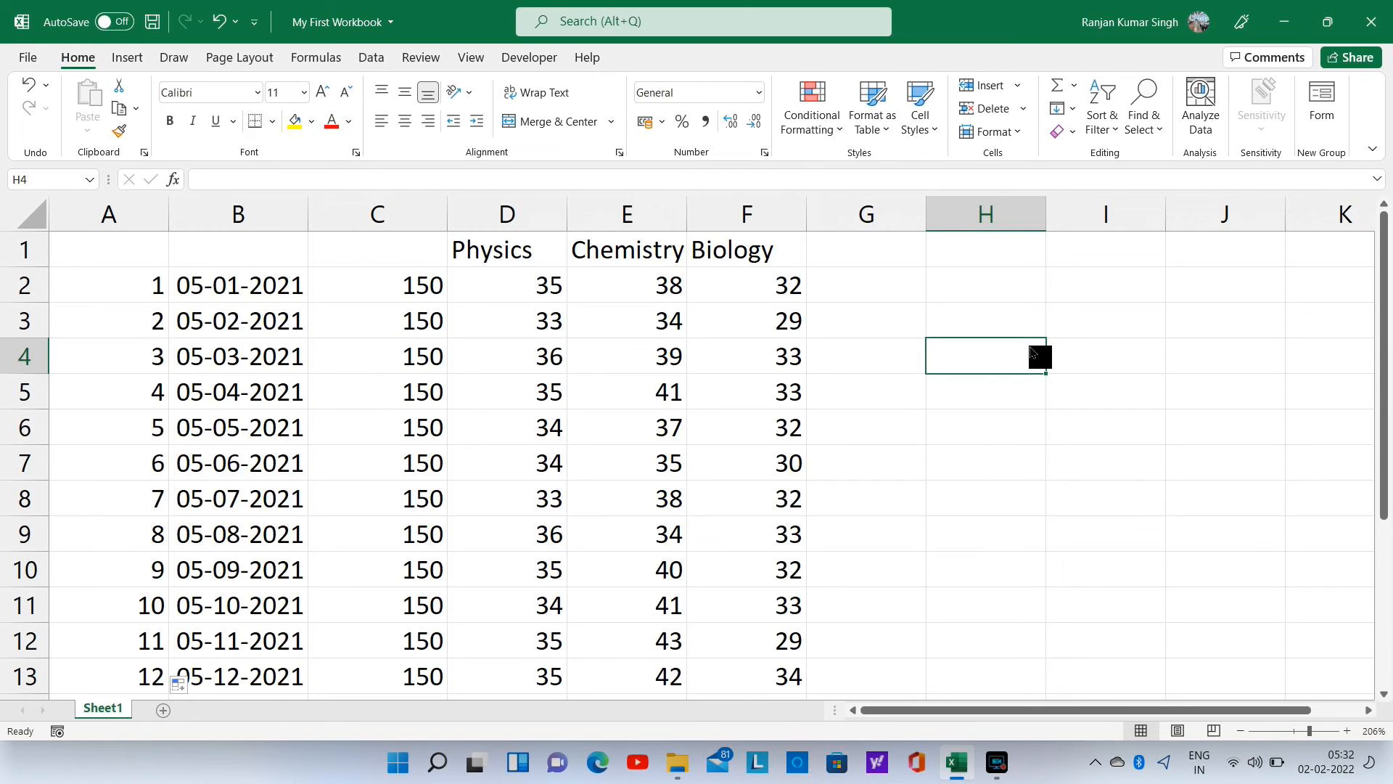
pyautogui.click(108, 250)
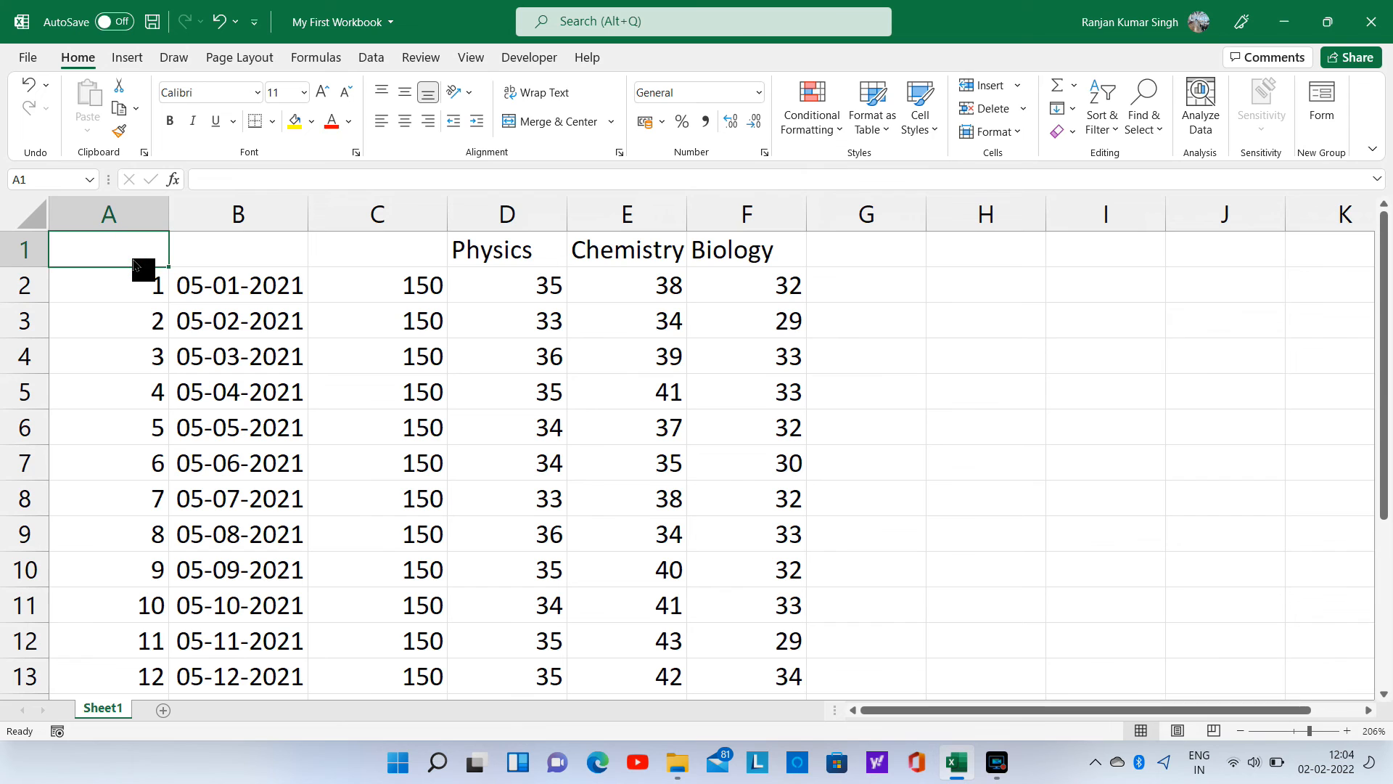
# - Enter headers S.No. in A1, Date in B1, Total Marks in C1, then save
pyautogui.write('S.No.')
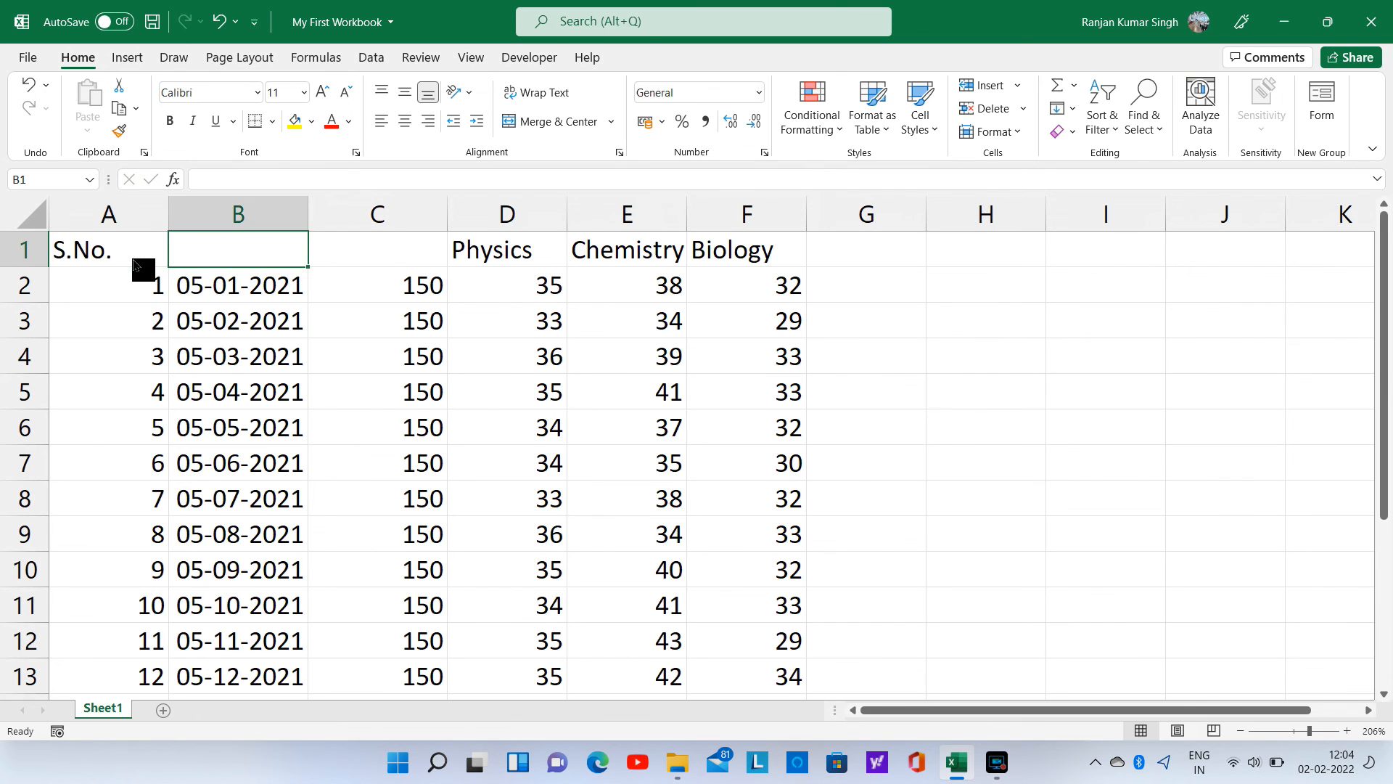
pyautogui.write('Total Marks')
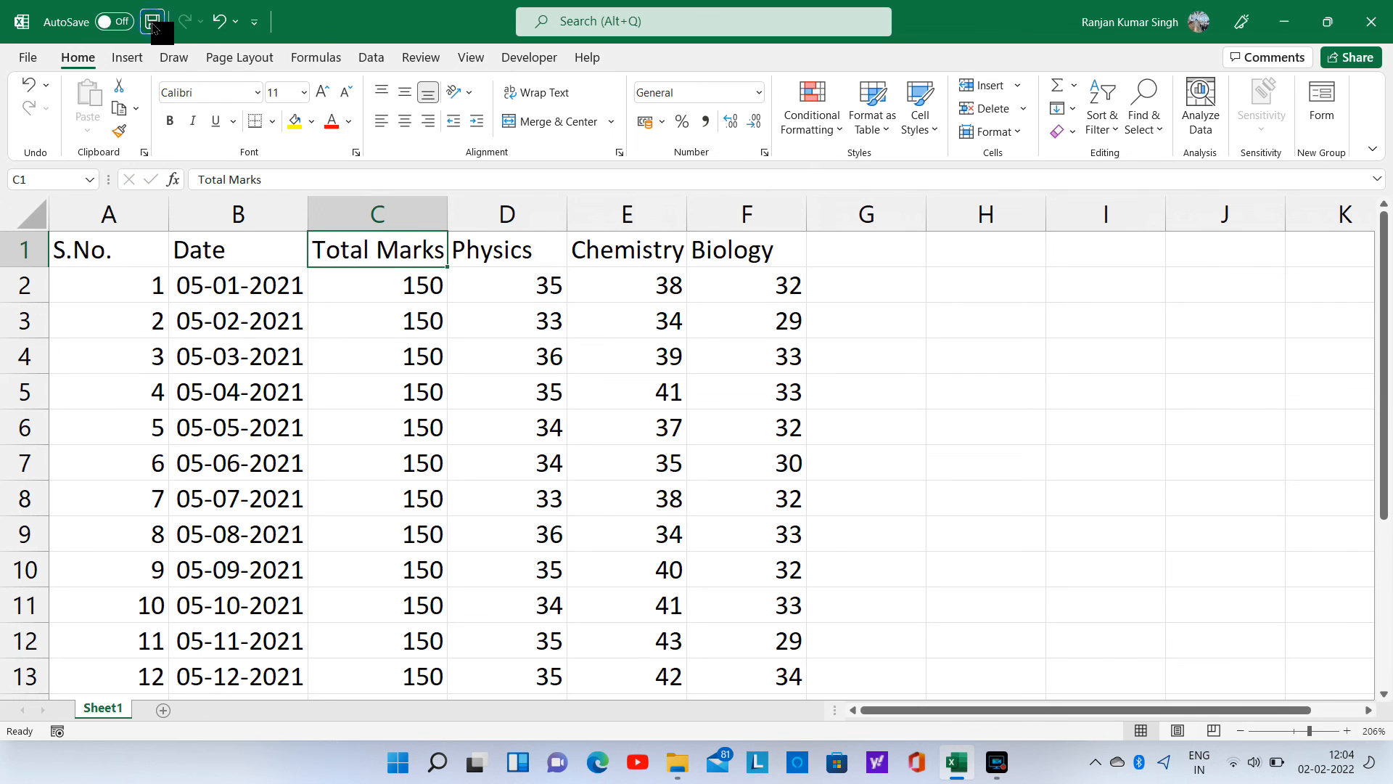
pyautogui.click(152, 21)
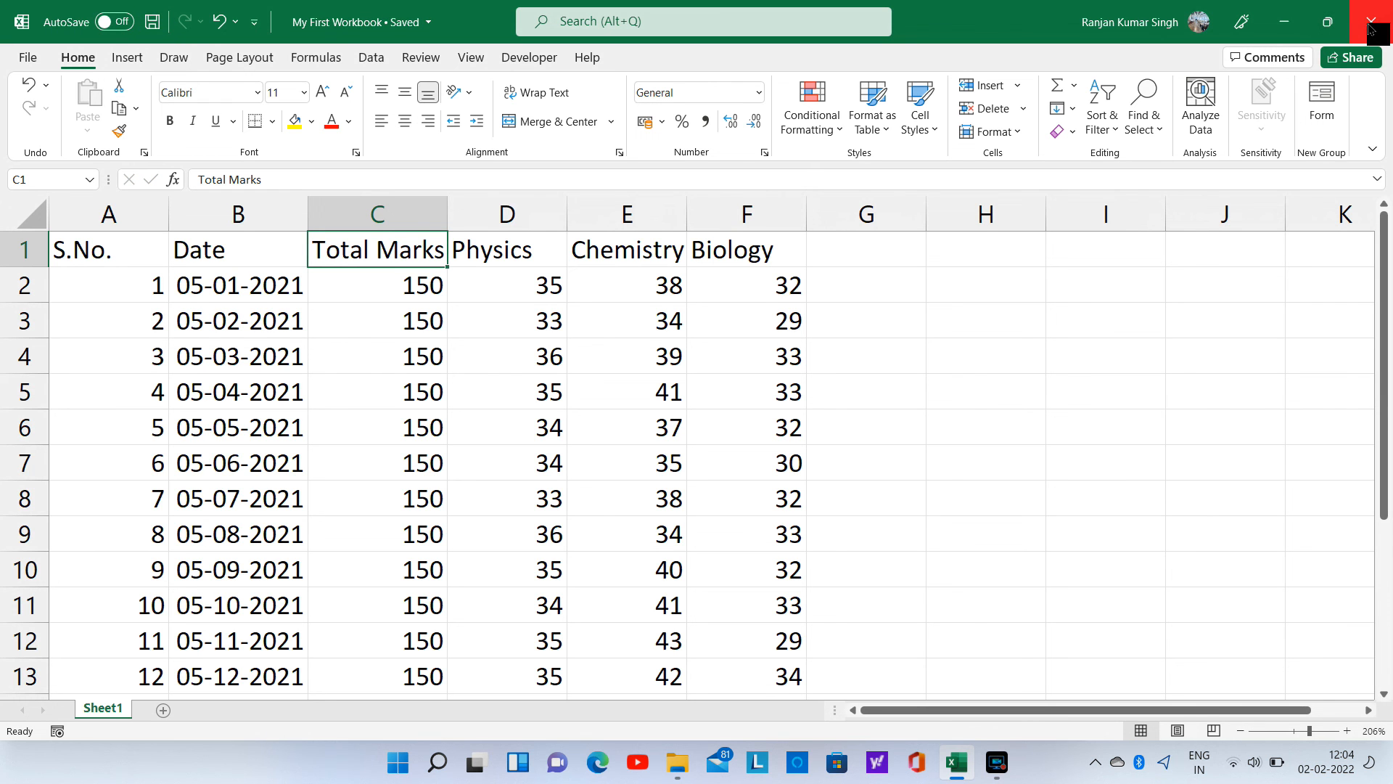